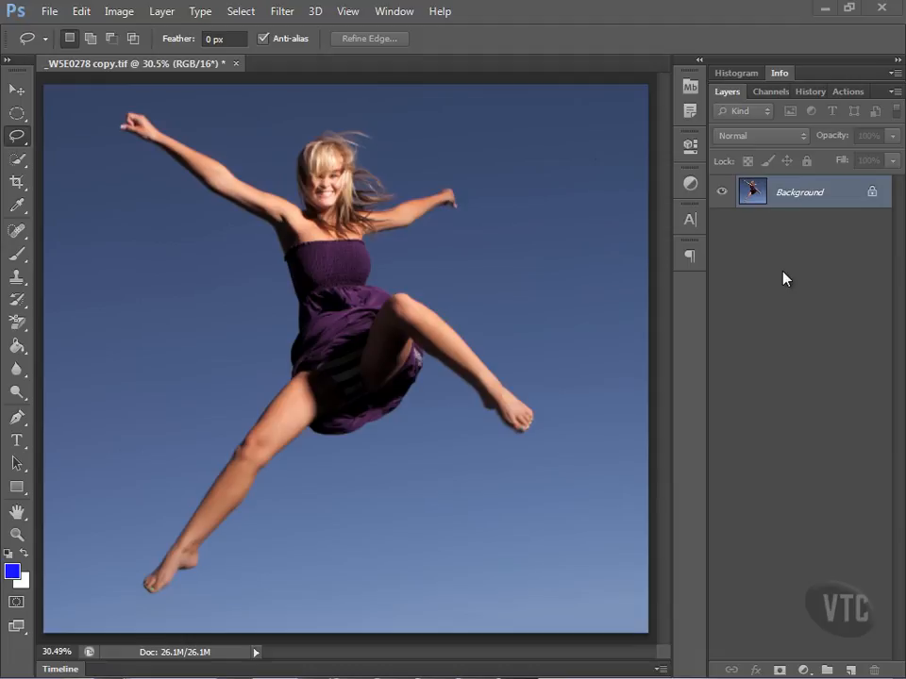
mouse_move(215, 337)
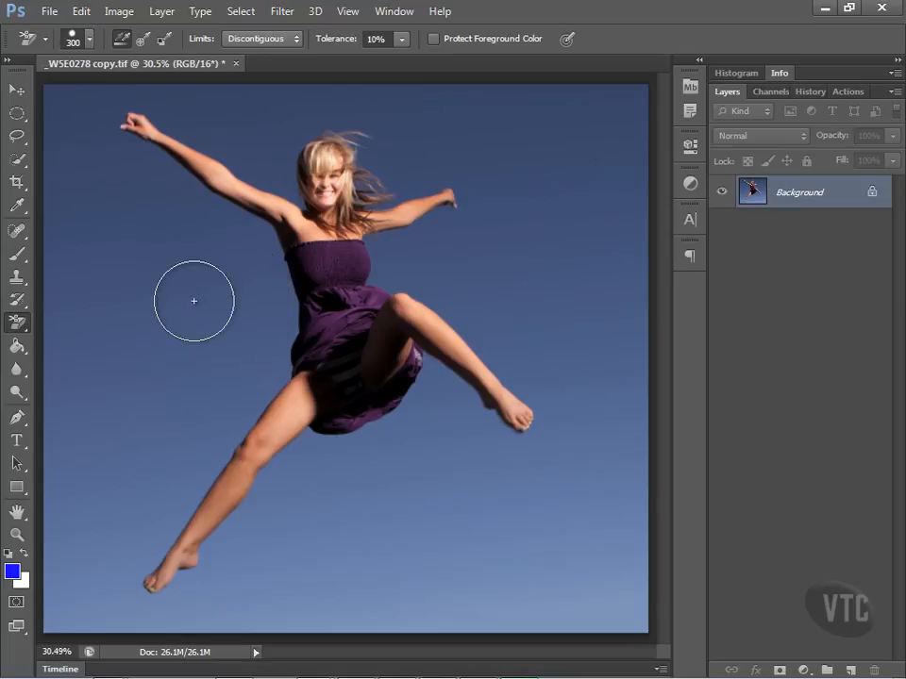
mouse_move(21, 324)
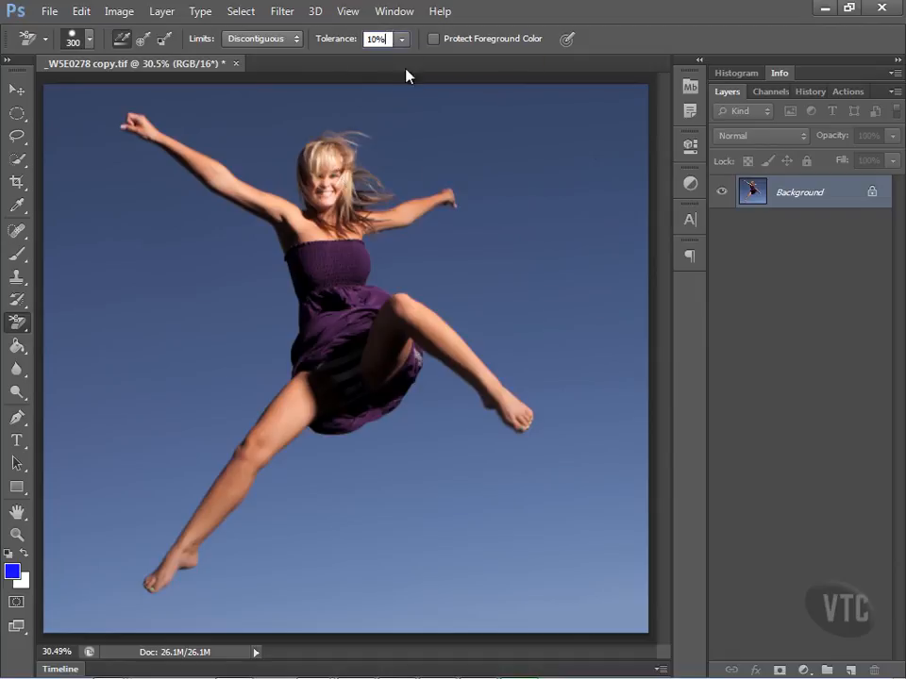
mouse_move(375, 154)
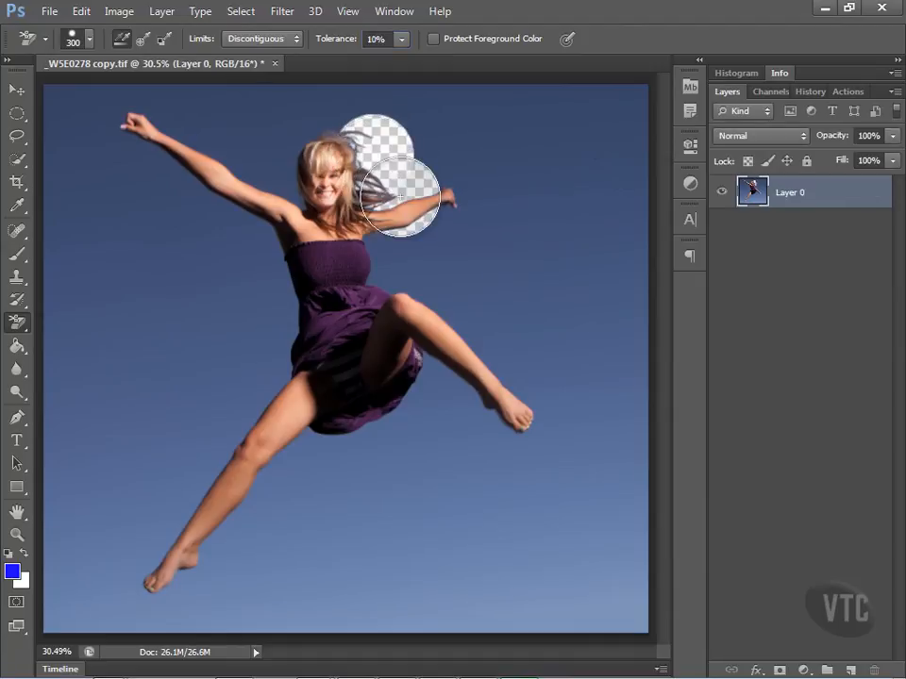
- Erase trial sky patches around the woman's flying hair with the Background Eraser
left_click_drag(396, 193, 349, 193)
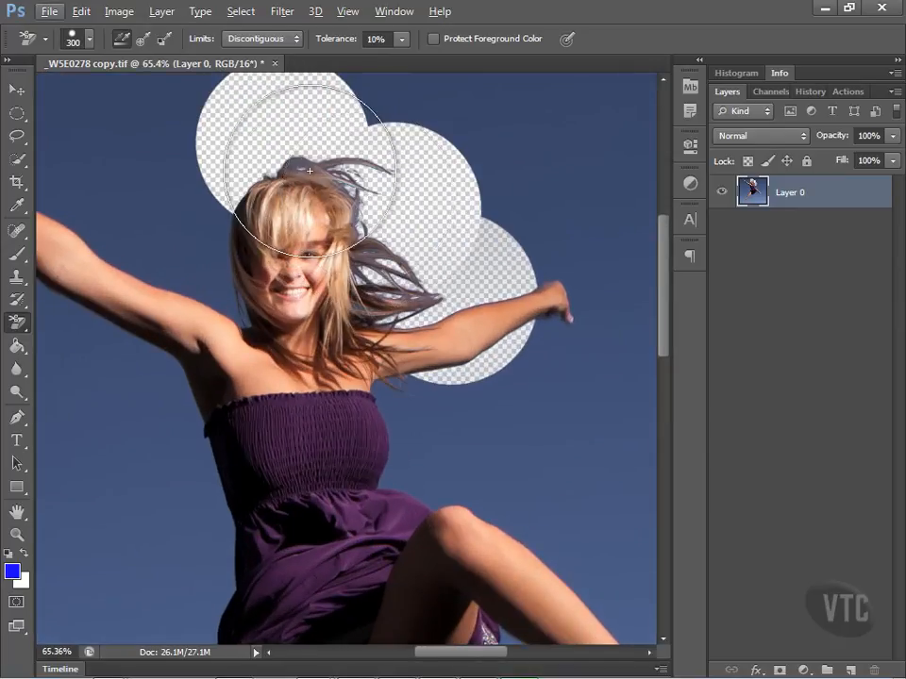
left_click_drag(310, 170, 402, 234)
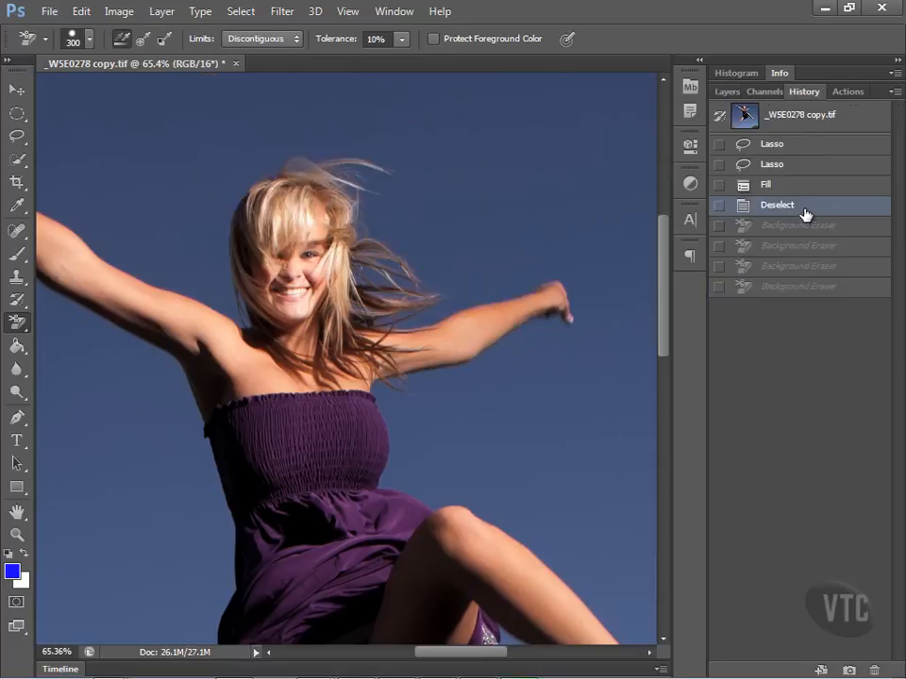
- Revert the trial strokes, then erase sky around her hair, right arm, waist, hip and left torso
triple_click(373, 37)
type("20")
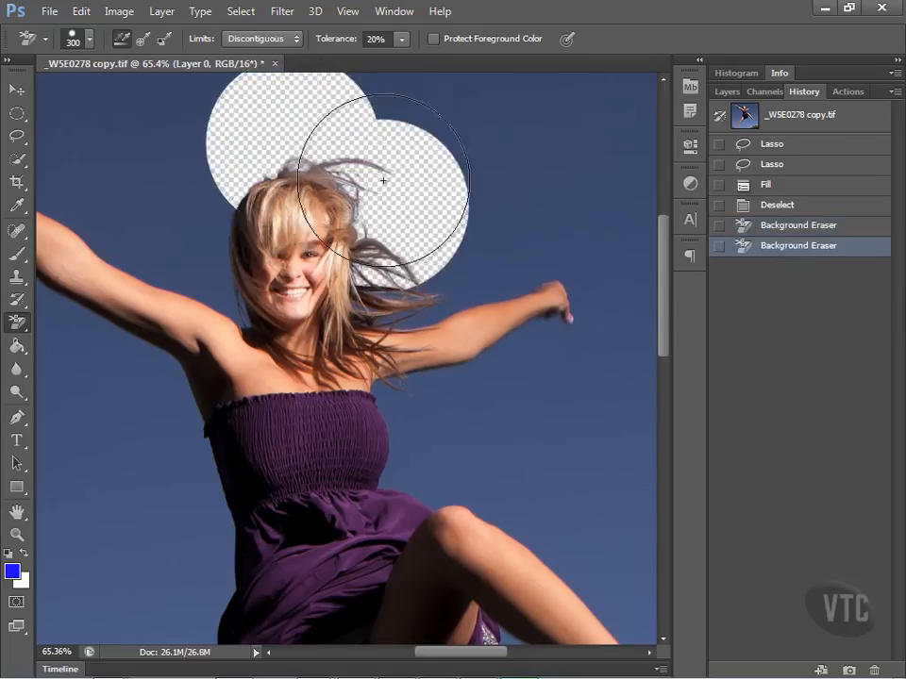
left_click_drag(381, 179, 443, 279)
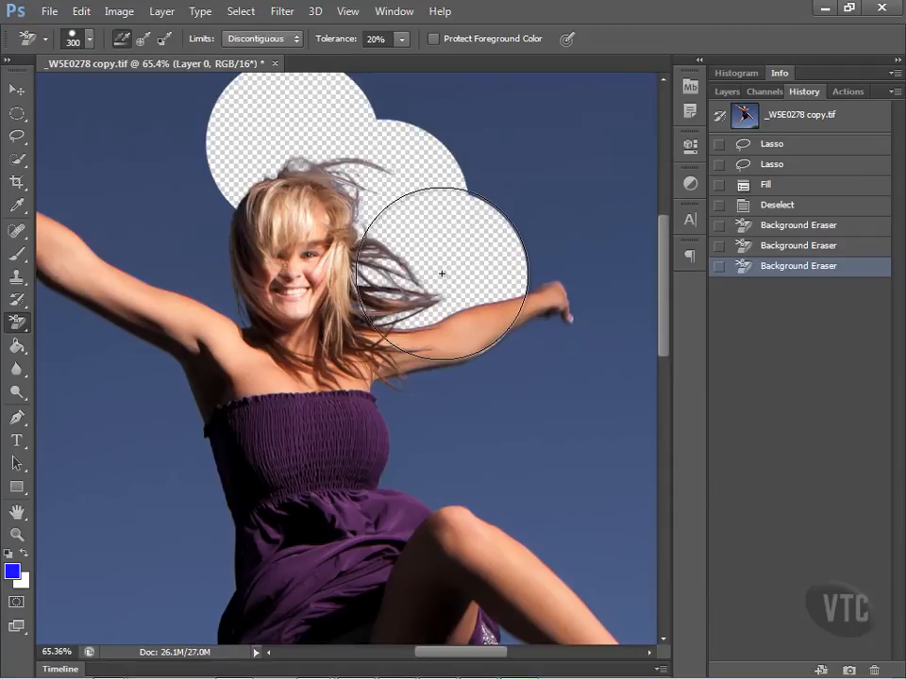
left_click_drag(442, 273, 464, 423)
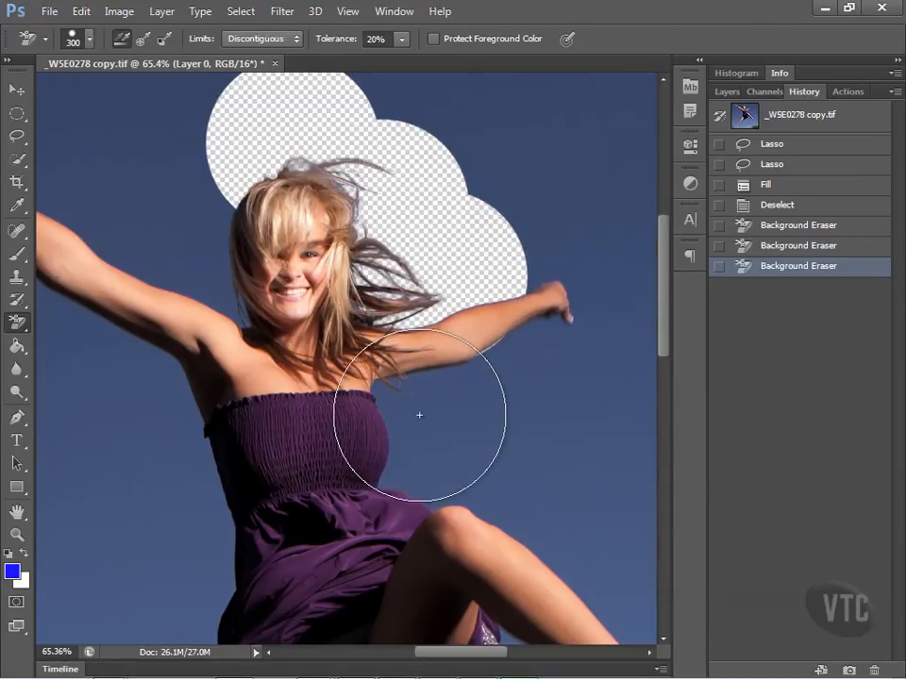
left_click_drag(418, 416, 491, 492)
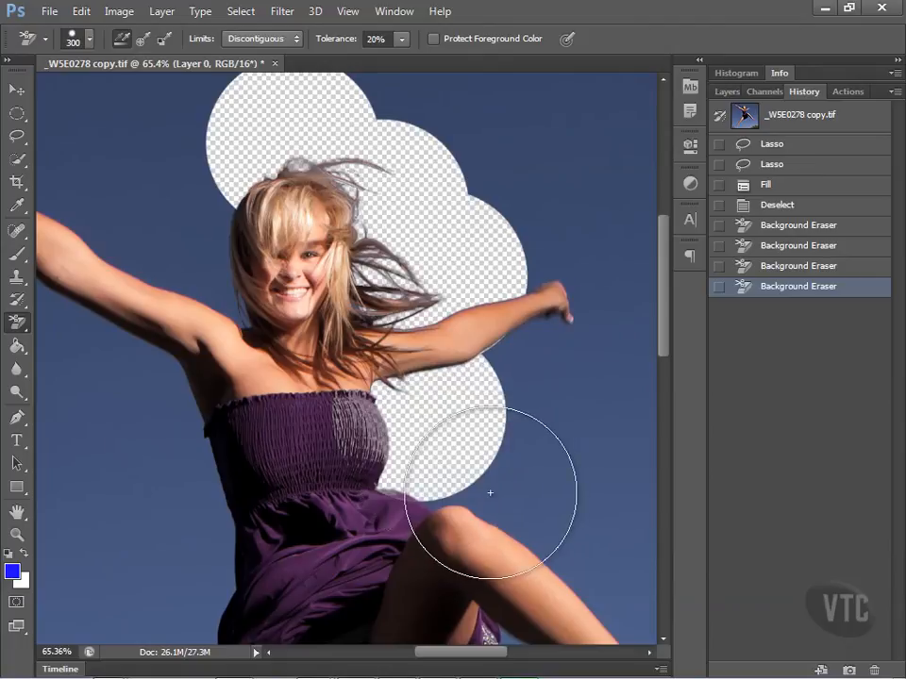
left_click_drag(490, 493, 412, 517)
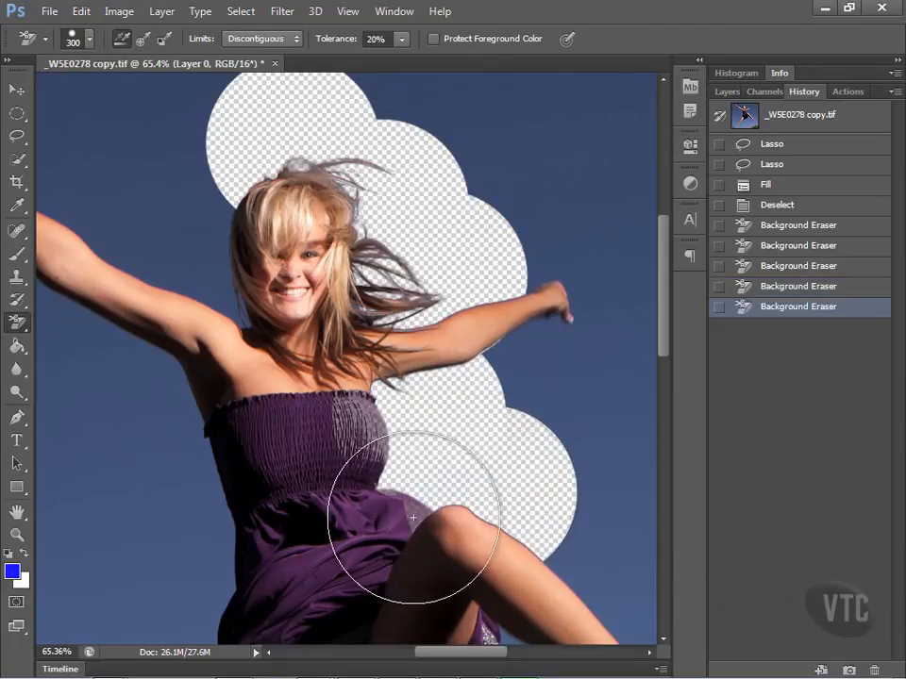
left_click_drag(412, 517, 506, 423)
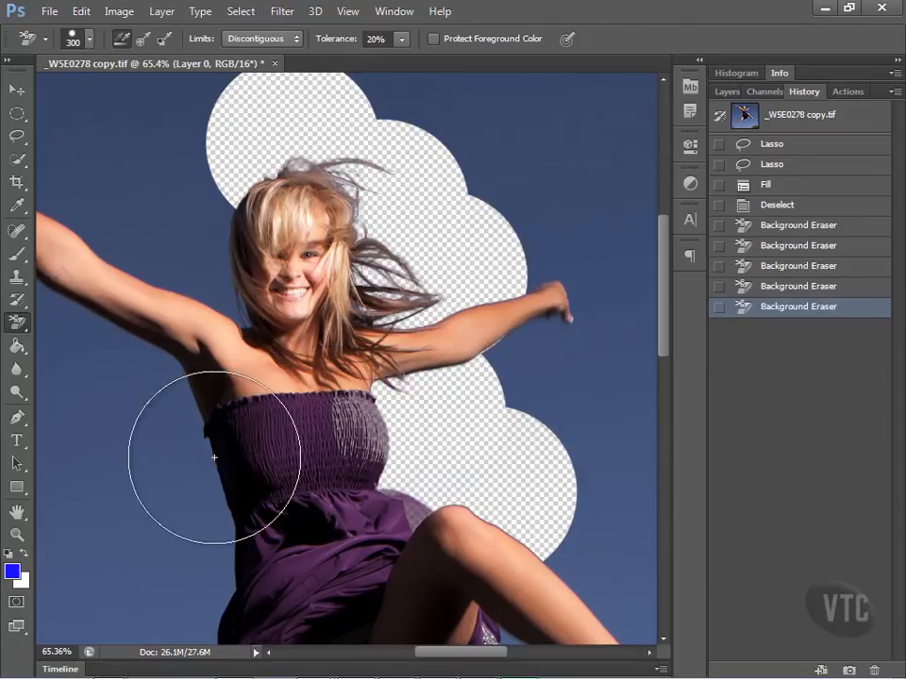
left_click_drag(215, 459, 204, 557)
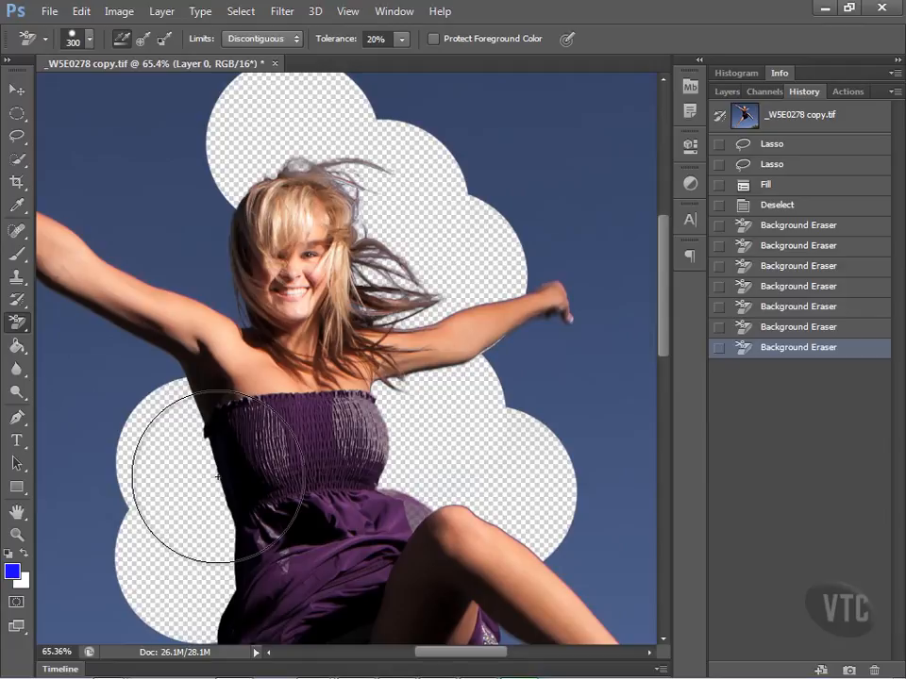
mouse_move(821, 293)
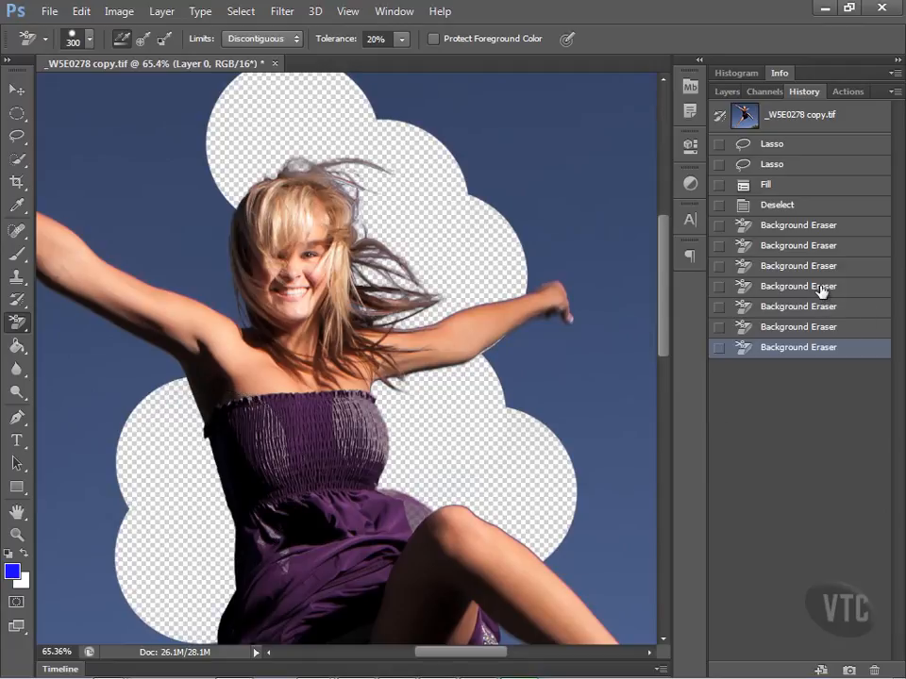
- Undo the body-side erasures, then clear sky above her hair and around the outstretched right hand
left_click(797, 265)
type("30")
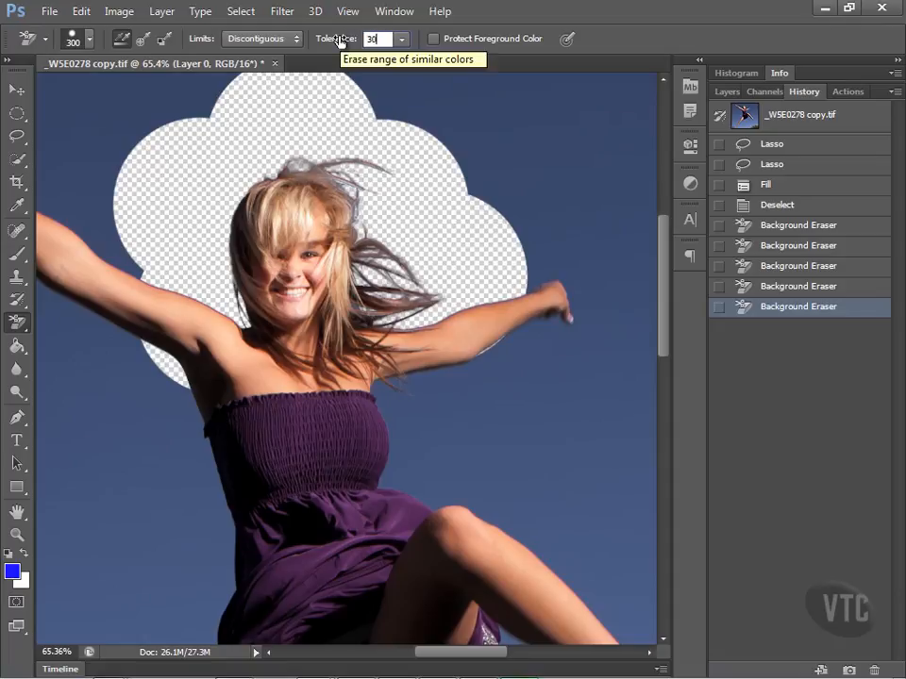
mouse_move(387, 107)
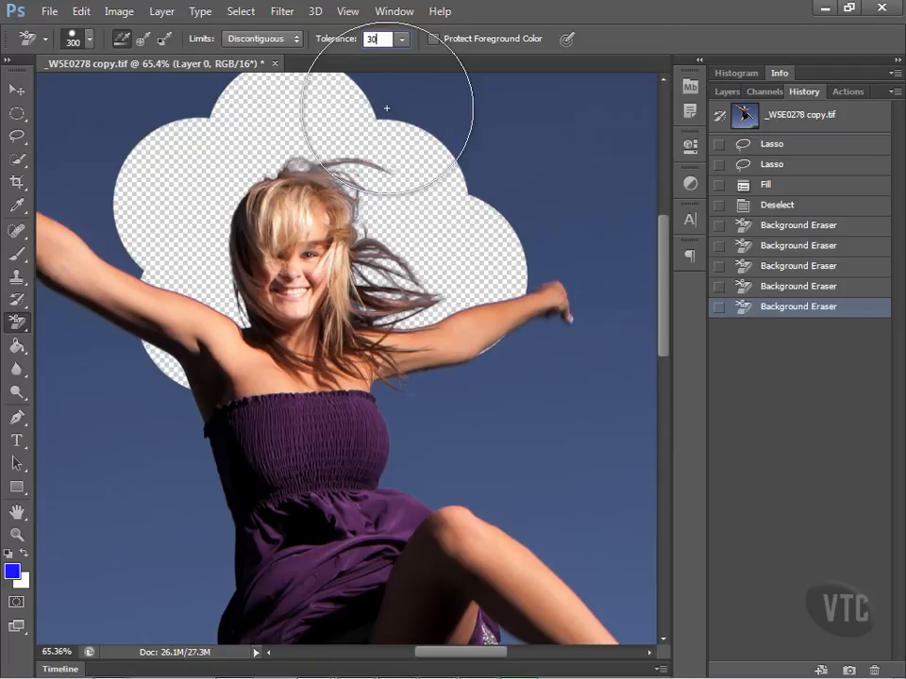
left_click_drag(385, 108, 468, 203)
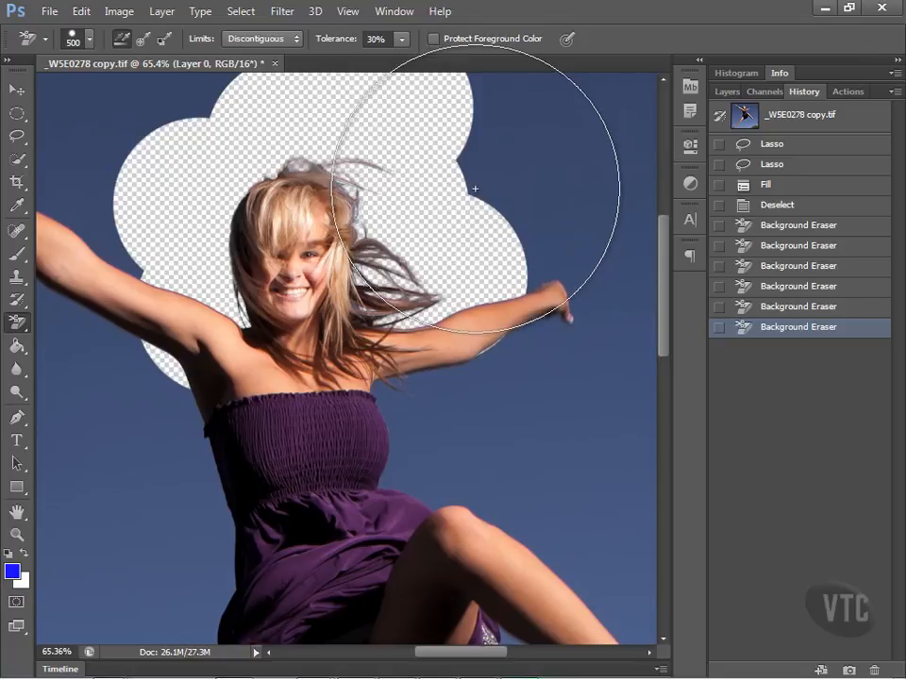
left_click_drag(476, 189, 506, 291)
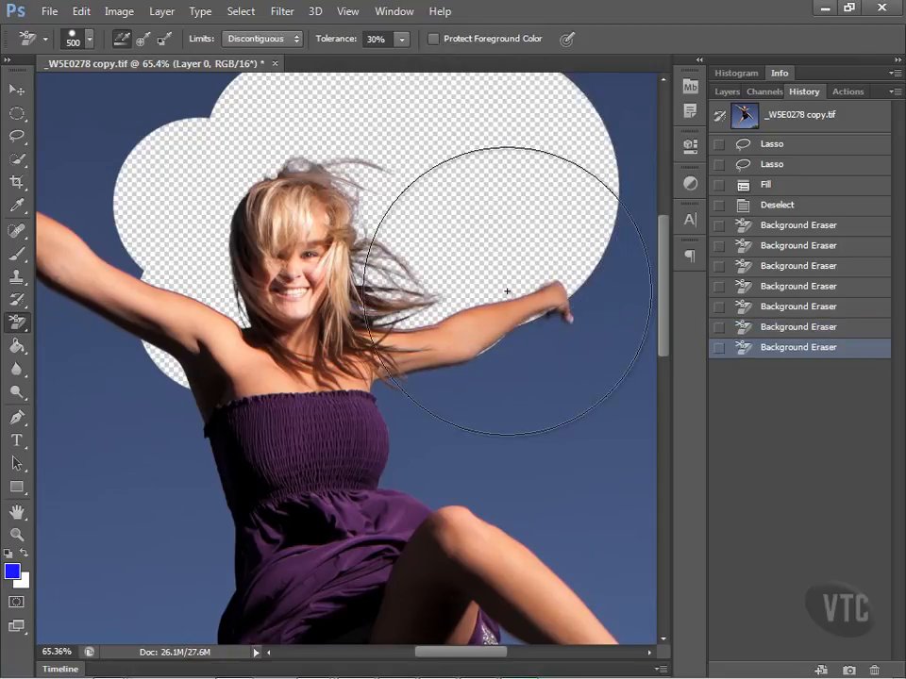
left_click_drag(506, 290, 606, 292)
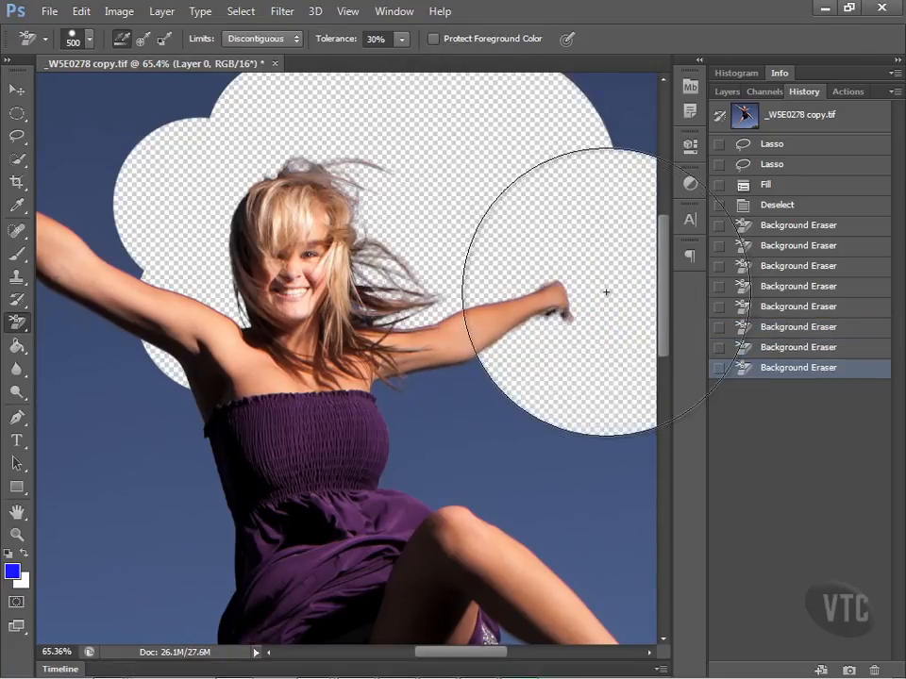
left_click_drag(606, 293, 546, 353)
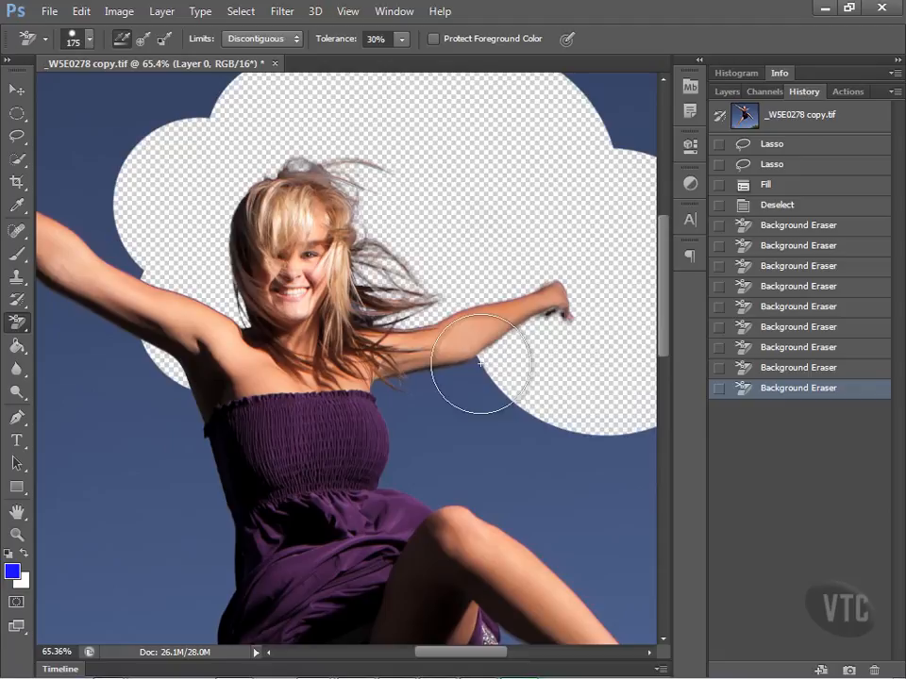
- Erase the sky under the right arm, beside her chest, raised knee and down her right side
left_click_drag(482, 363, 425, 373)
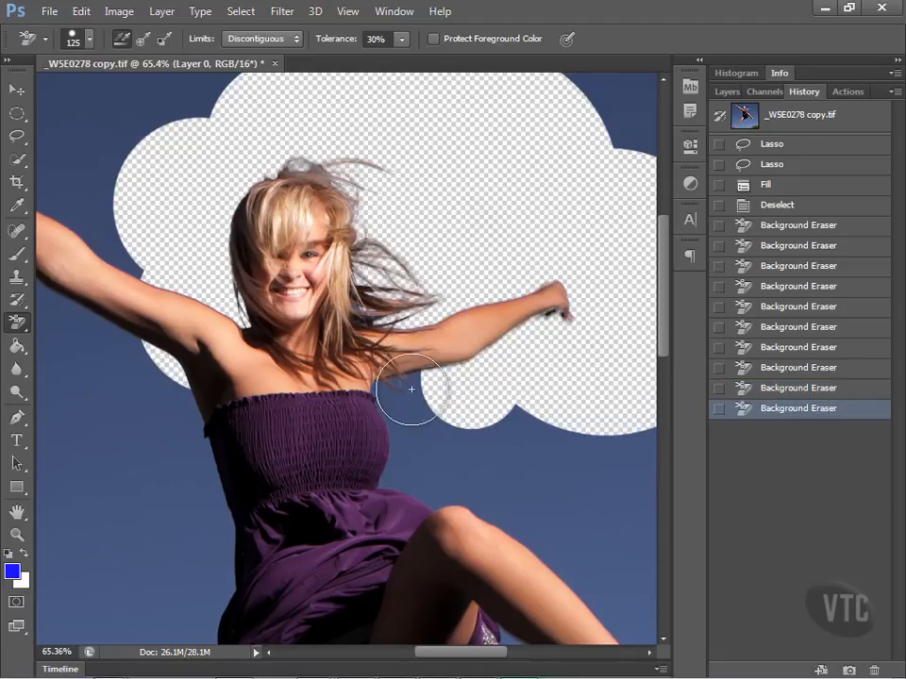
left_click_drag(412, 389, 385, 446)
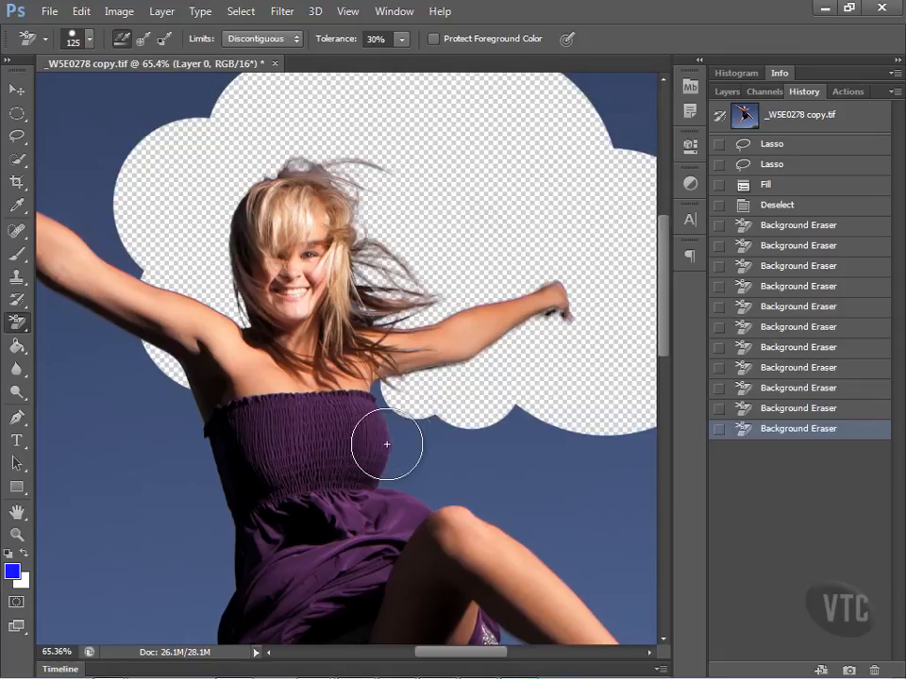
mouse_move(396, 448)
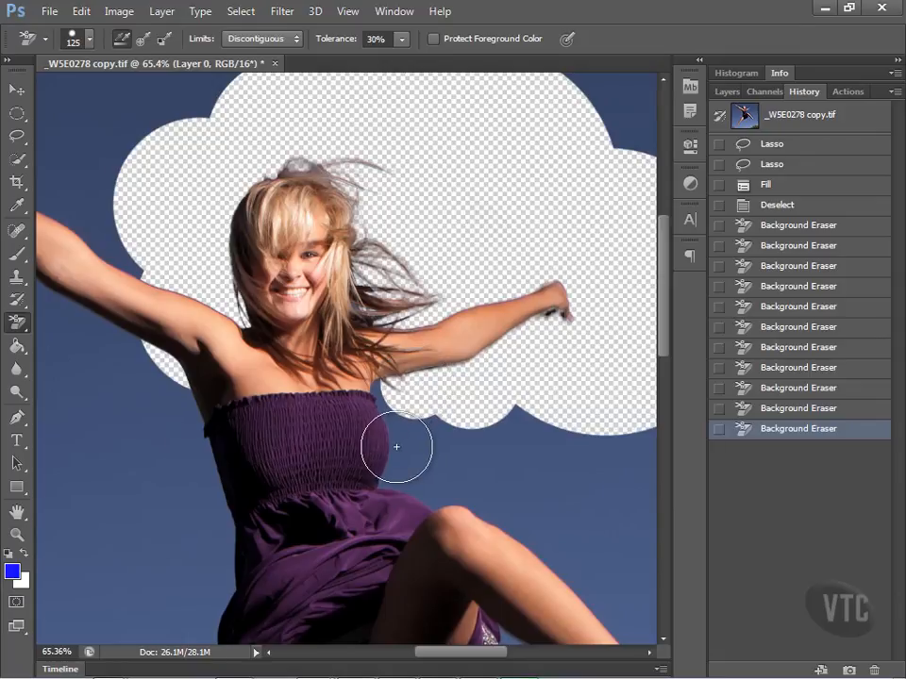
left_click(396, 445)
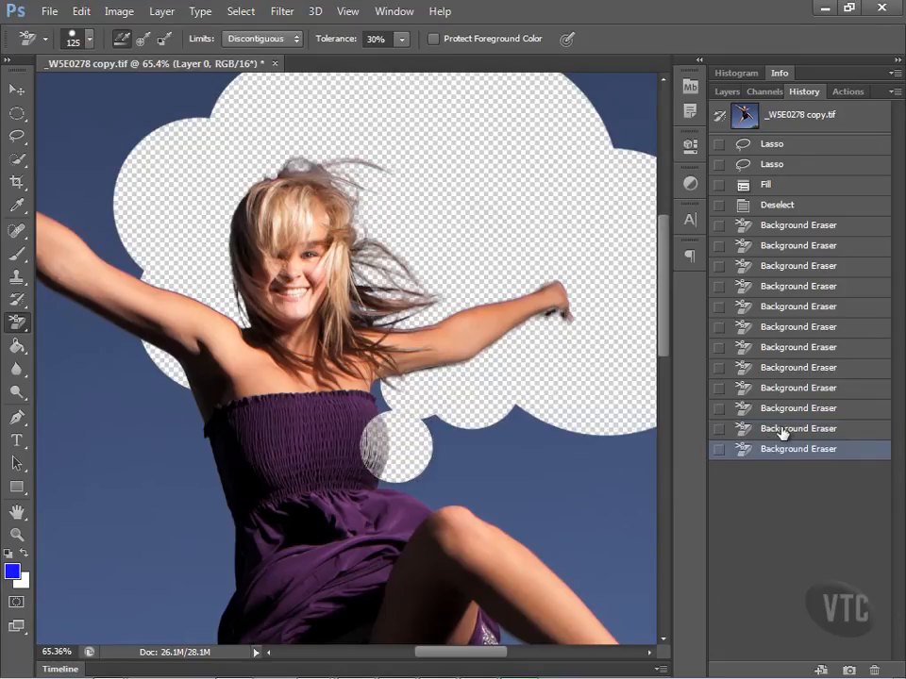
left_click_drag(396, 444, 461, 495)
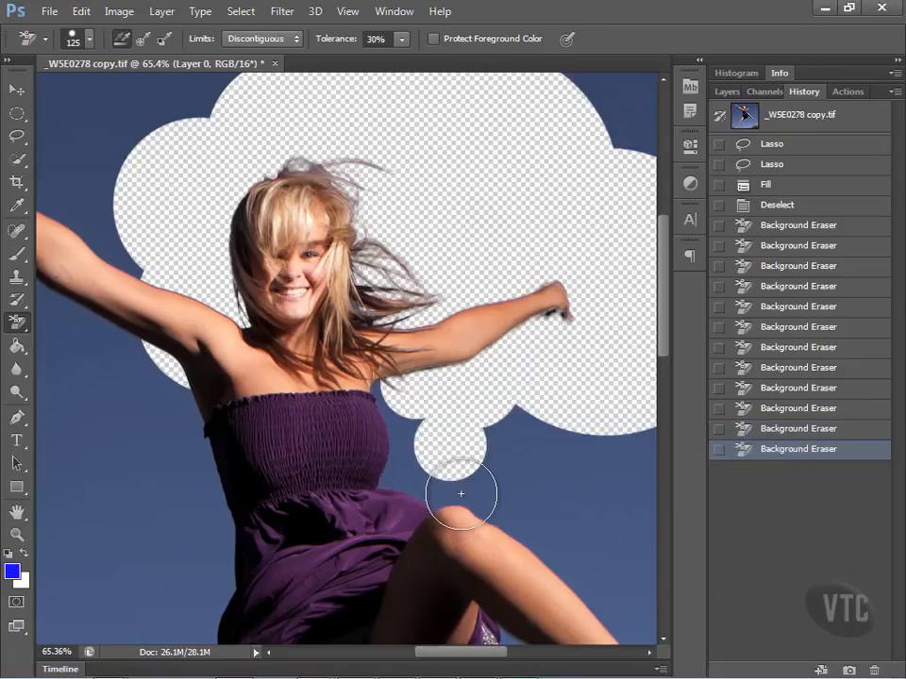
left_click_drag(461, 494, 578, 566)
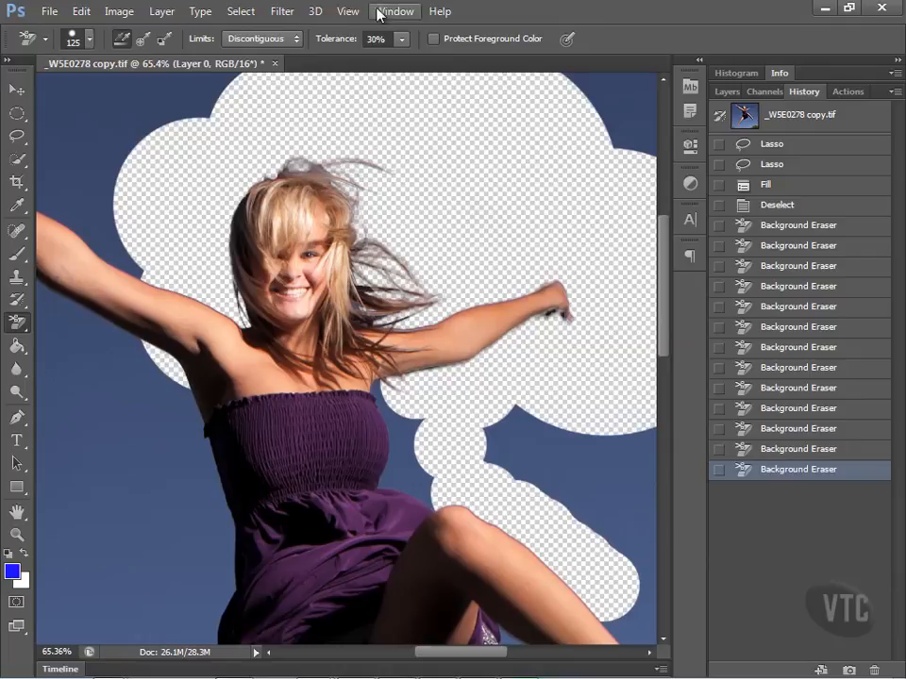
- Erase the sky along her right shin, around the right foot and below the lower right leg
left_click(347, 11)
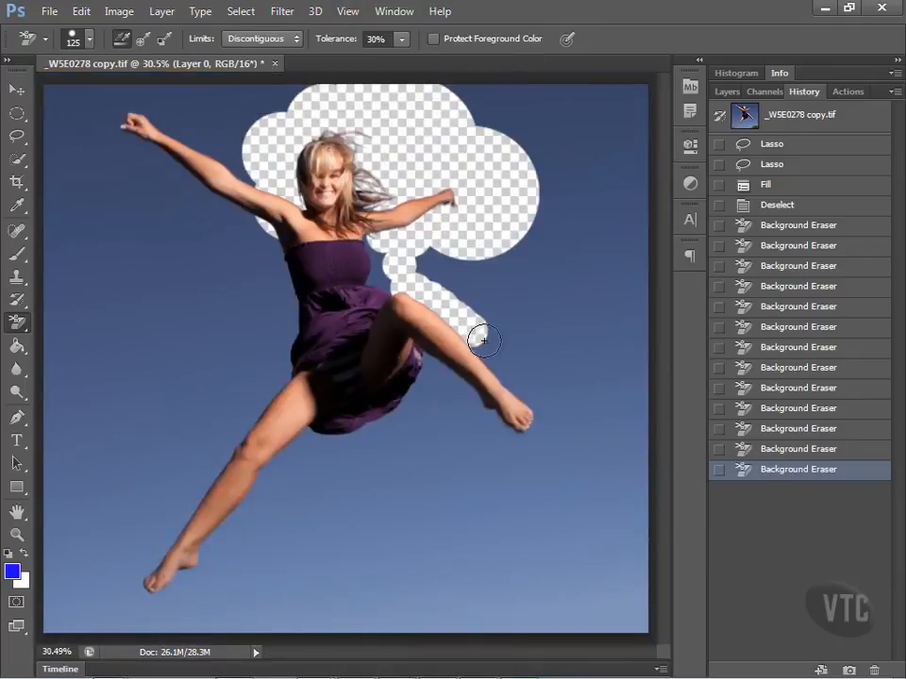
left_click_drag(483, 340, 498, 368)
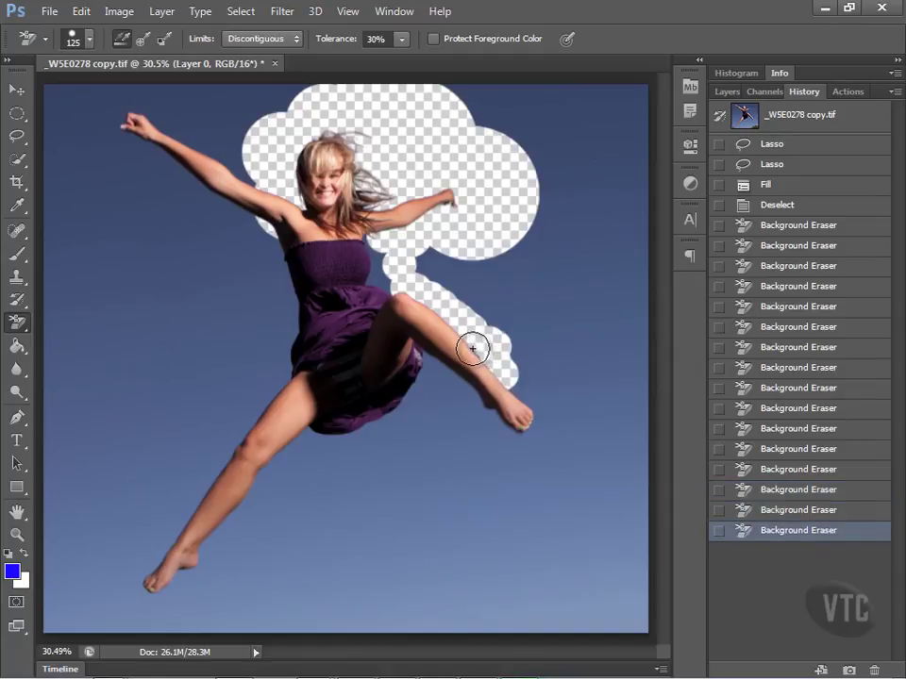
left_click_drag(475, 349, 536, 408)
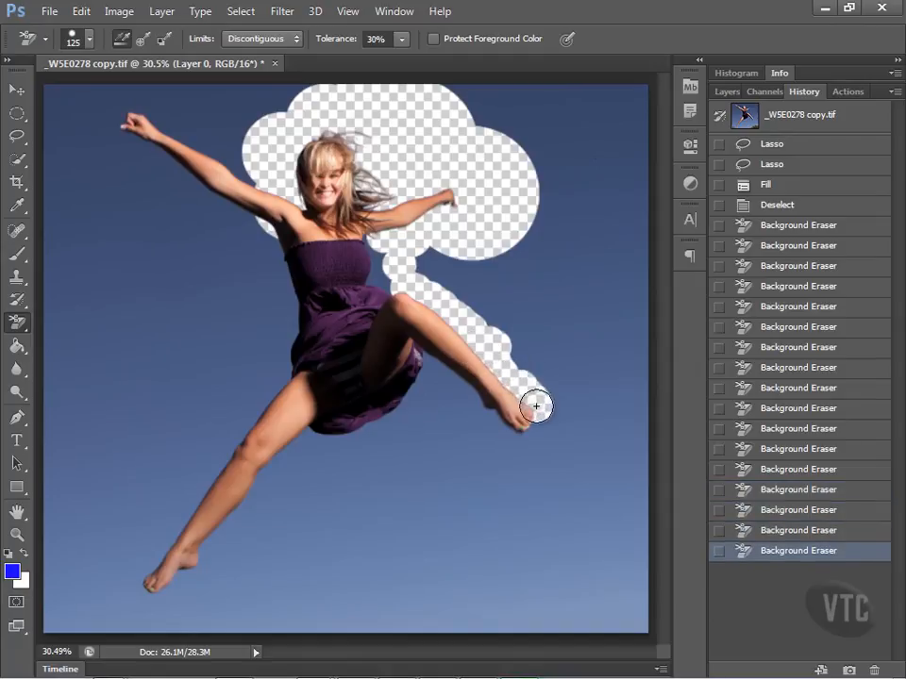
left_click_drag(536, 407, 487, 419)
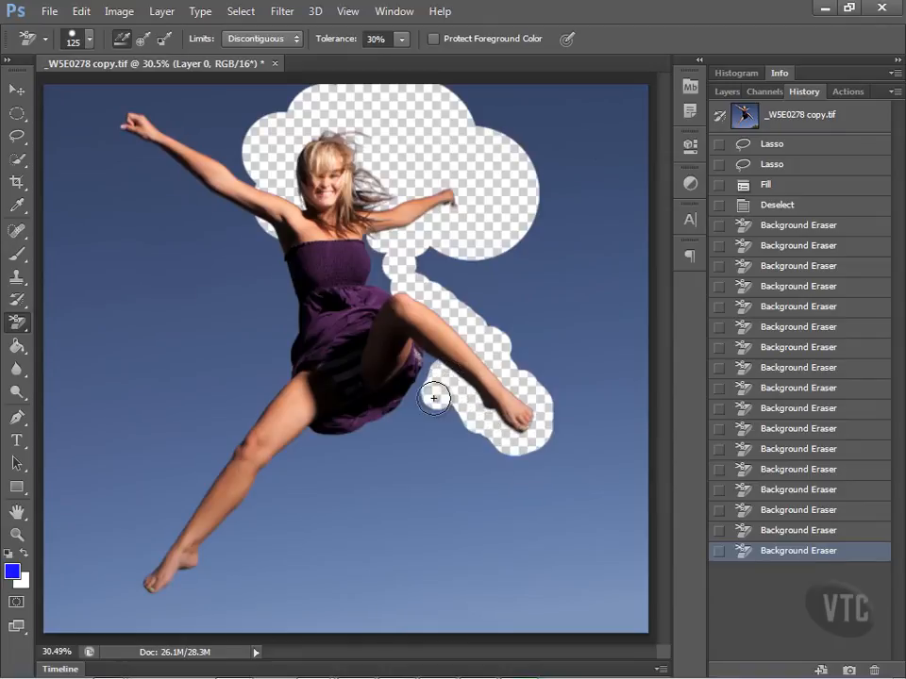
left_click_drag(434, 396, 298, 453)
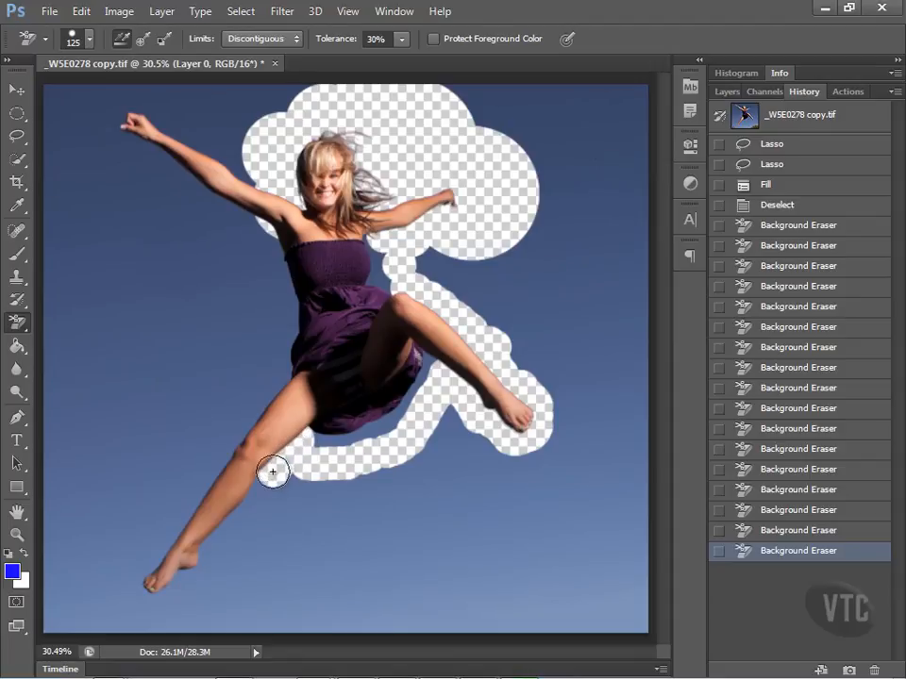
- Erase the sky down her left leg, around the left foot and up around her left hand and arm
left_click_drag(273, 472, 234, 531)
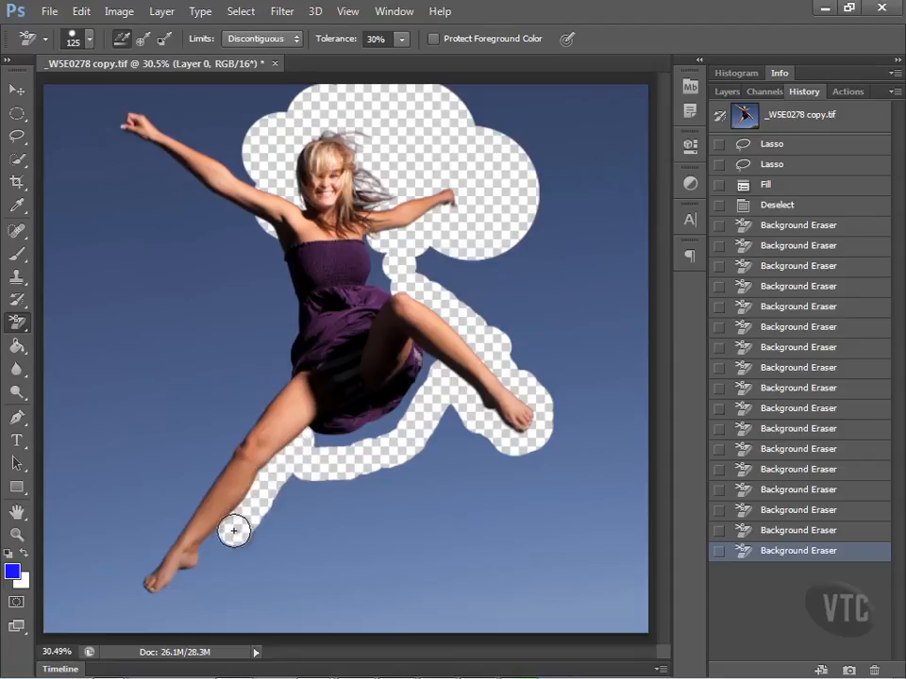
left_click_drag(234, 532, 160, 595)
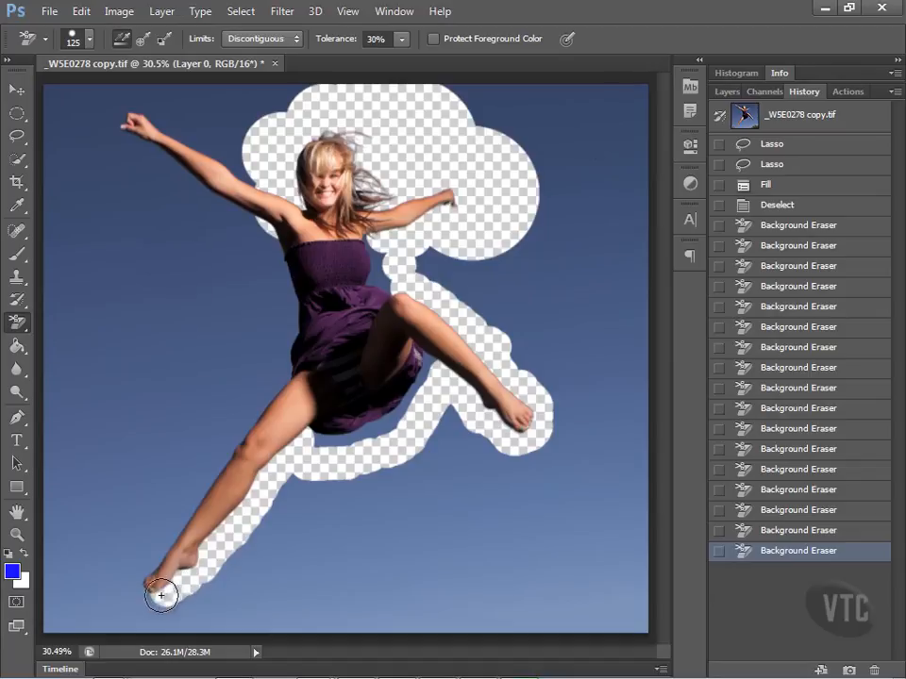
left_click_drag(160, 594, 162, 540)
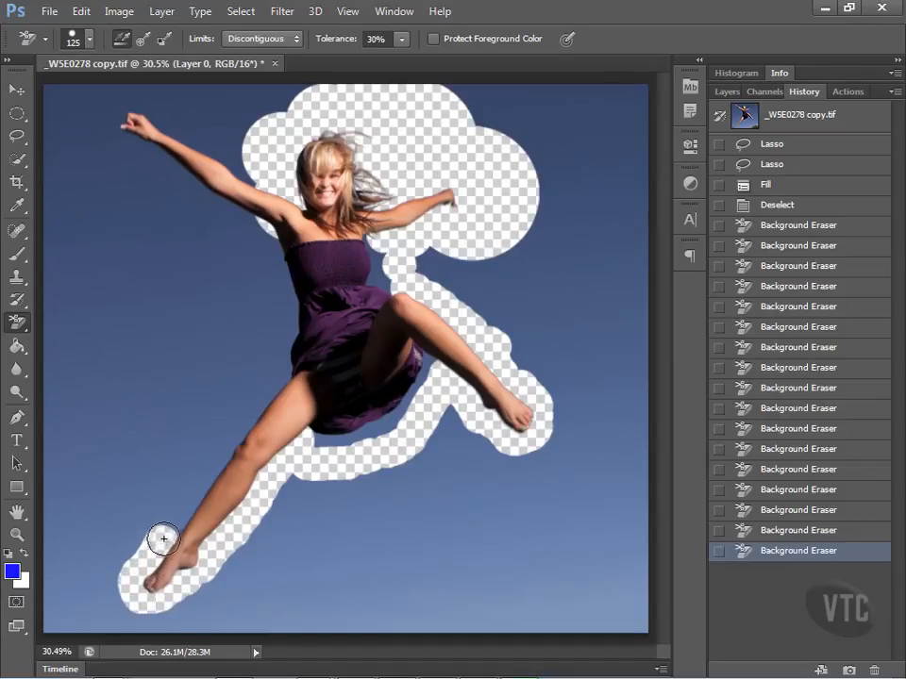
left_click_drag(162, 540, 217, 453)
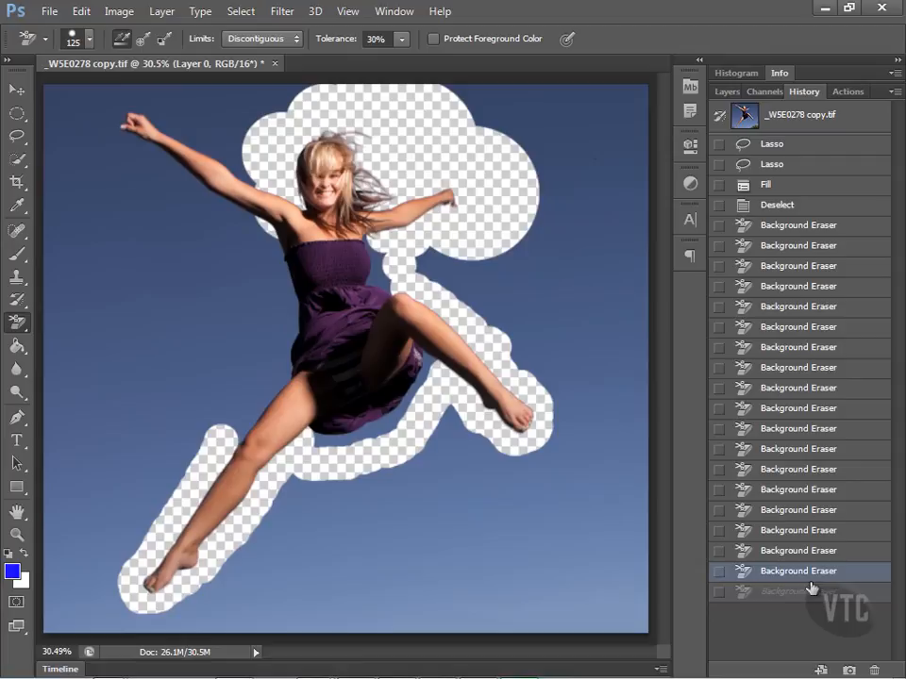
mouse_move(232, 433)
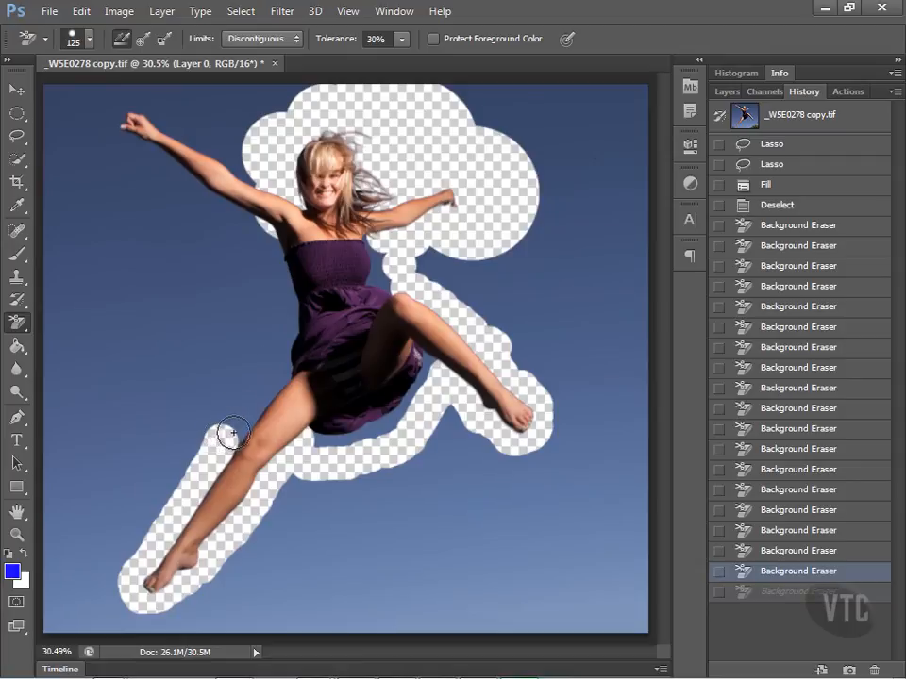
left_click_drag(232, 433, 266, 366)
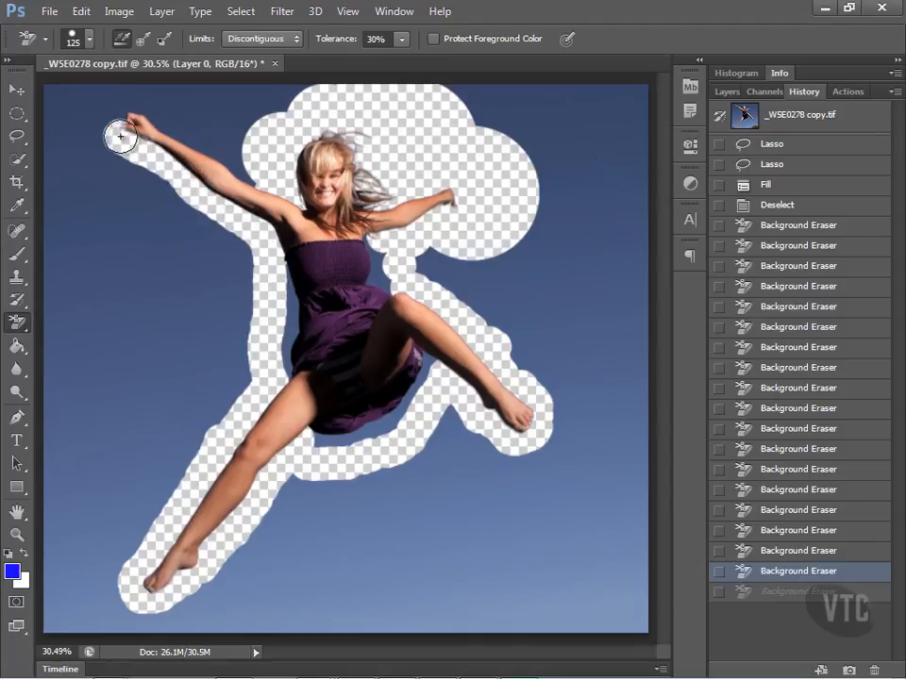
left_click_drag(120, 136, 166, 121)
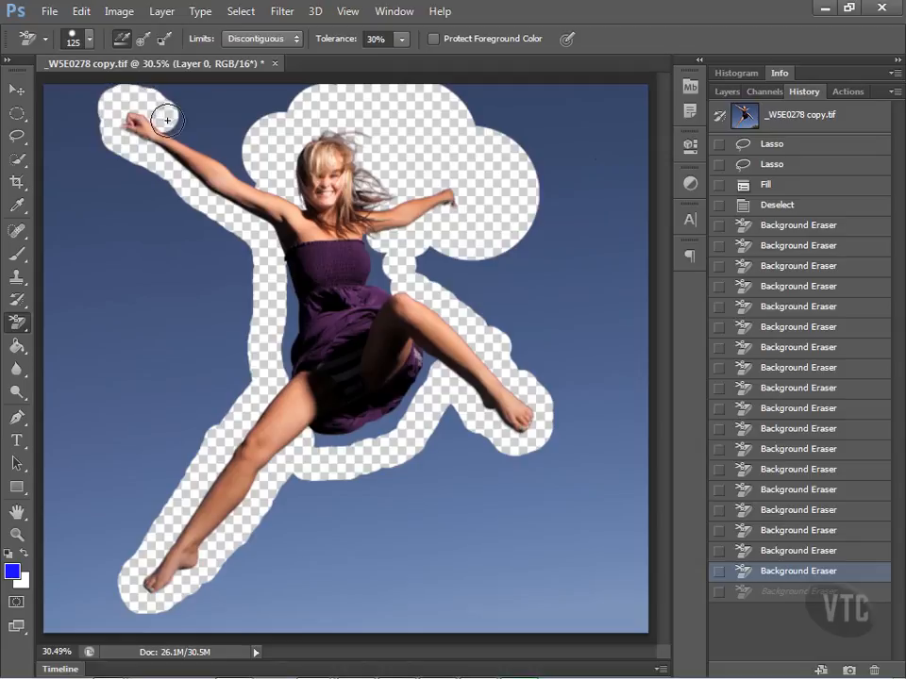
left_click_drag(166, 121, 238, 167)
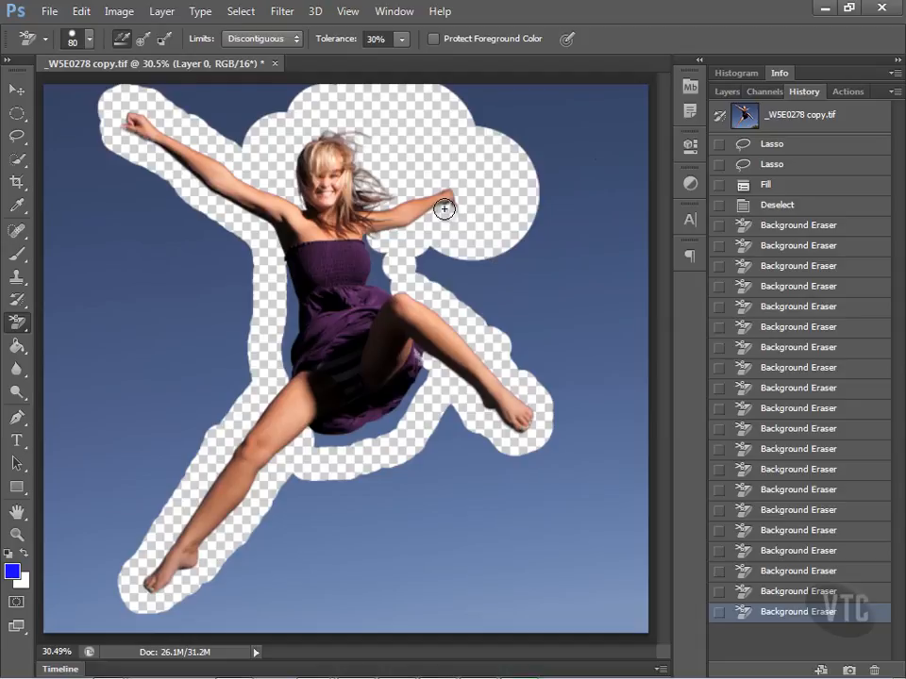
- Erase sky tightly along the dress top, right knee, between her legs and the left thigh
left_click(444, 208)
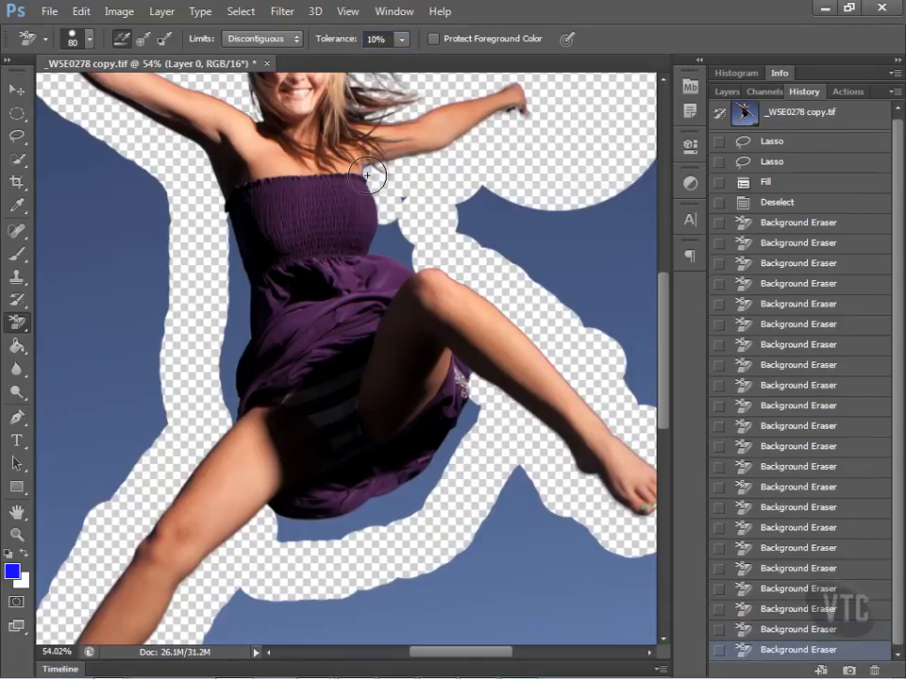
left_click_drag(368, 176, 368, 245)
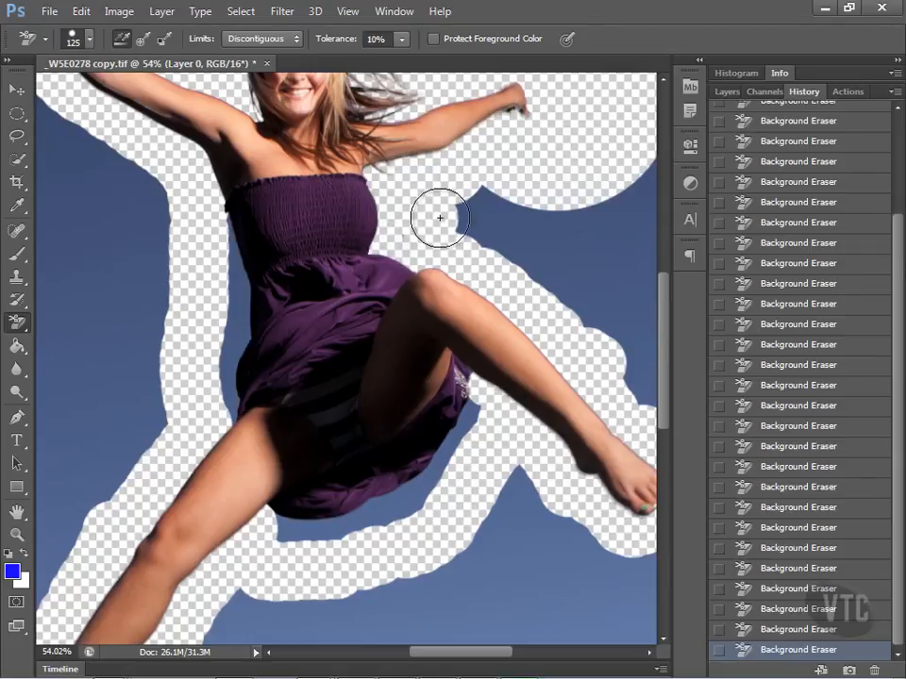
left_click_drag(440, 219, 446, 458)
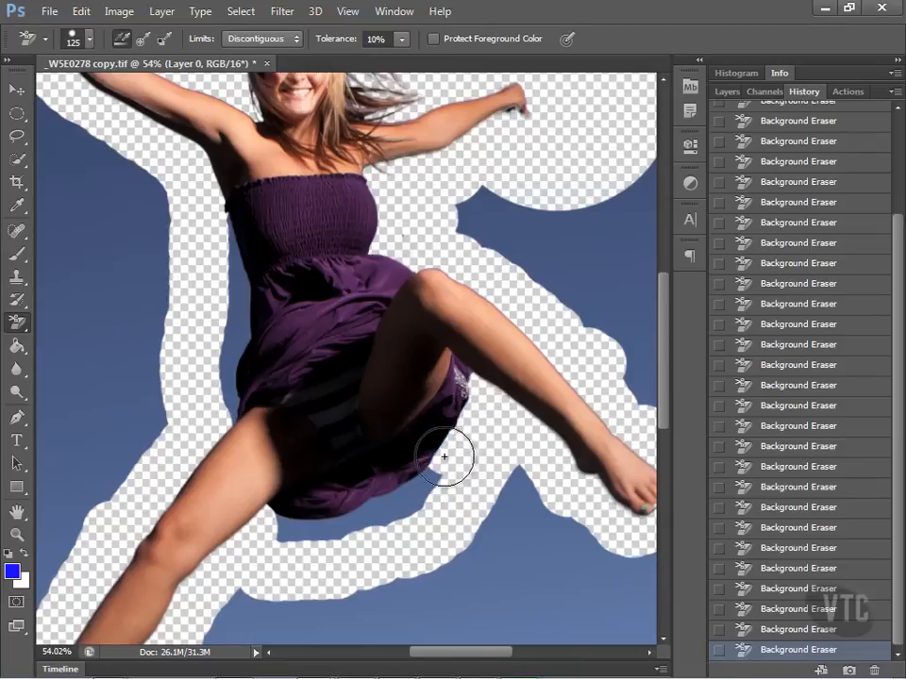
left_click_drag(445, 459, 268, 540)
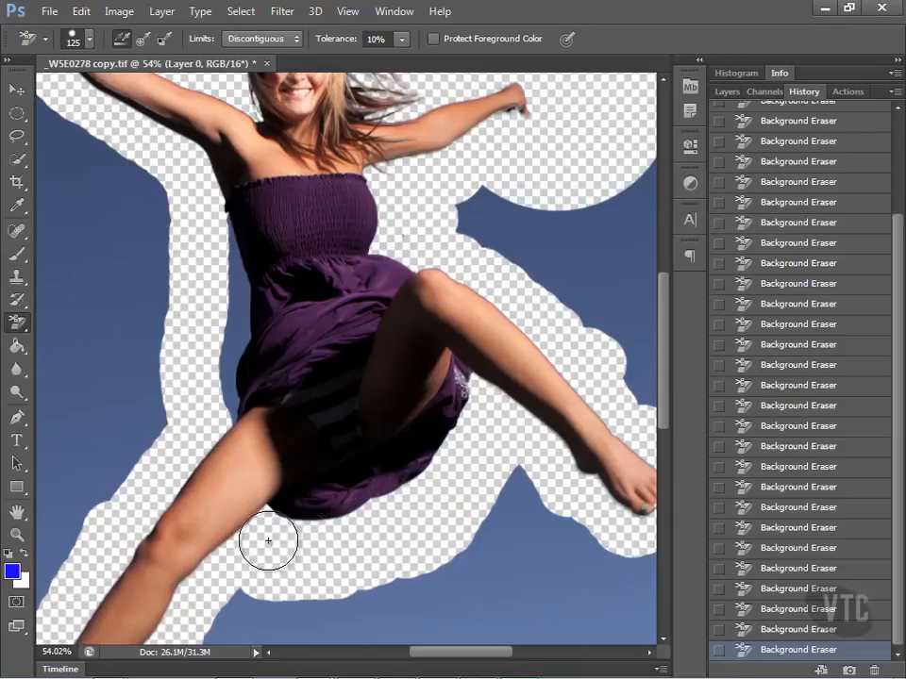
left_click_drag(268, 539, 233, 325)
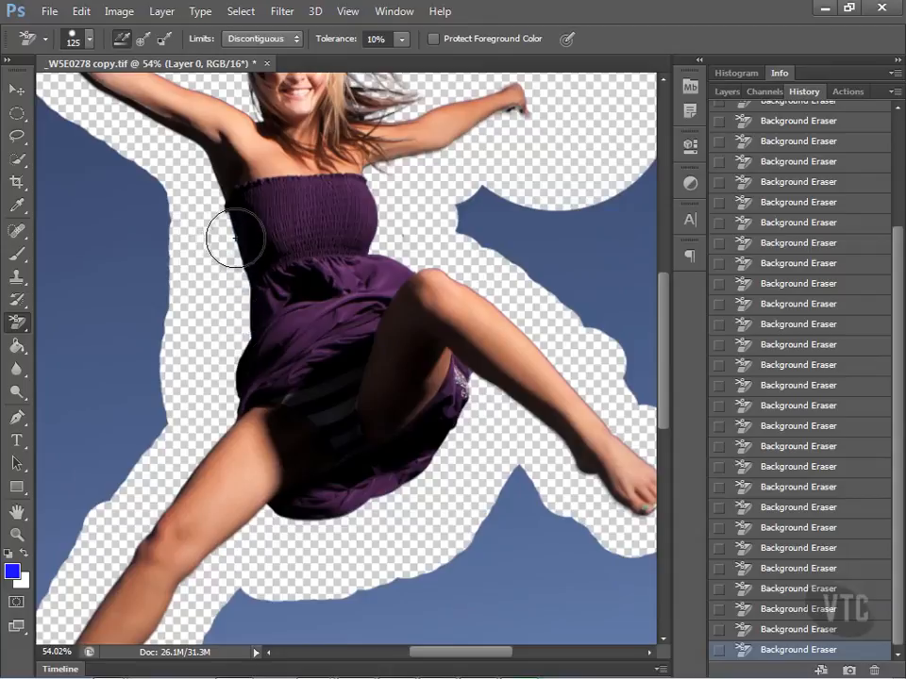
- Fit the image in the window and erase the remaining blue halo around the woman
left_click(340, 12)
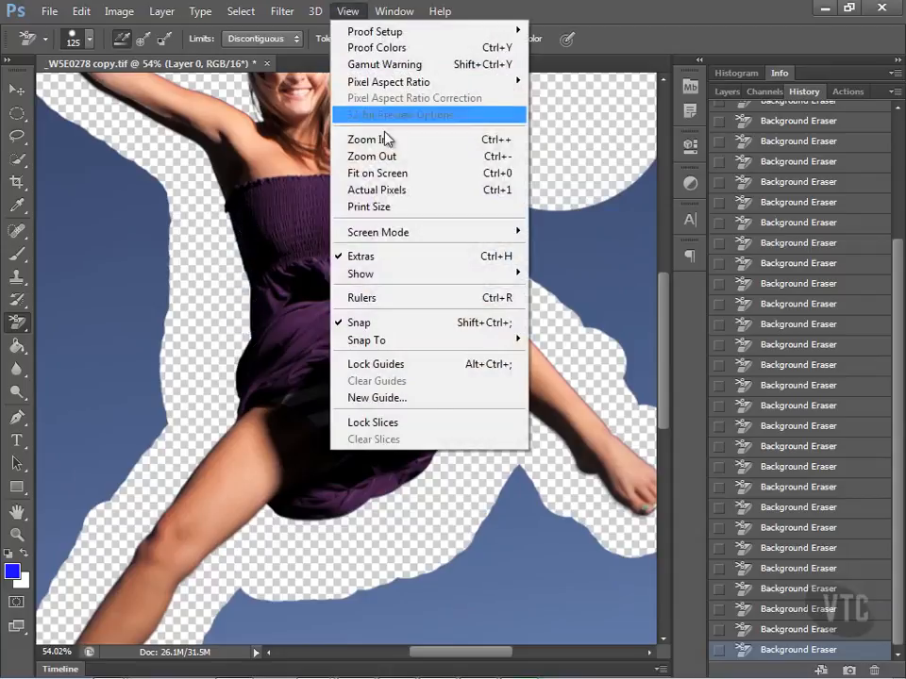
left_click(377, 173)
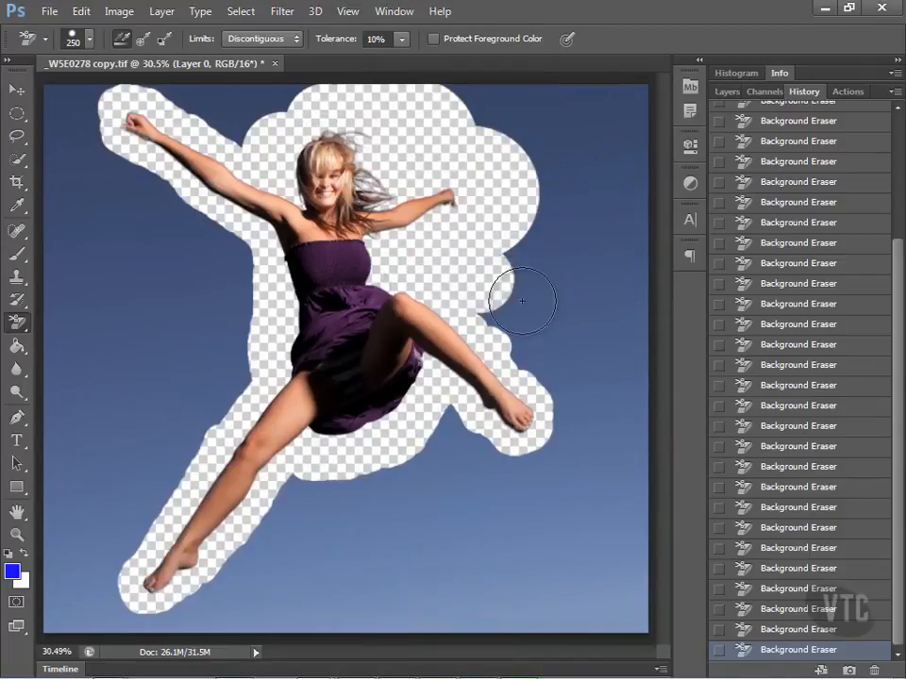
left_click_drag(521, 301, 449, 91)
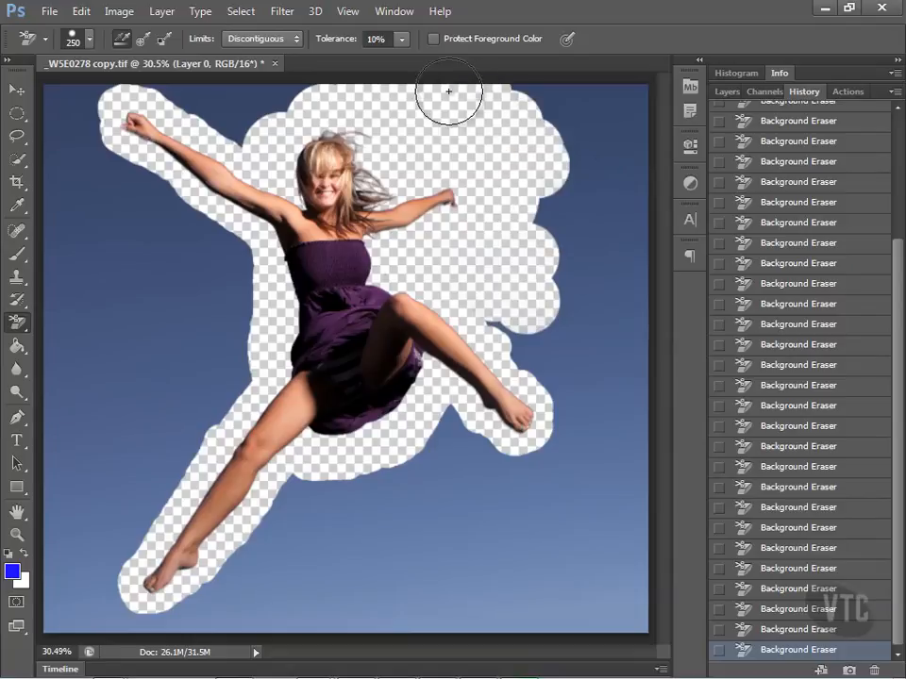
left_click_drag(449, 90, 632, 198)
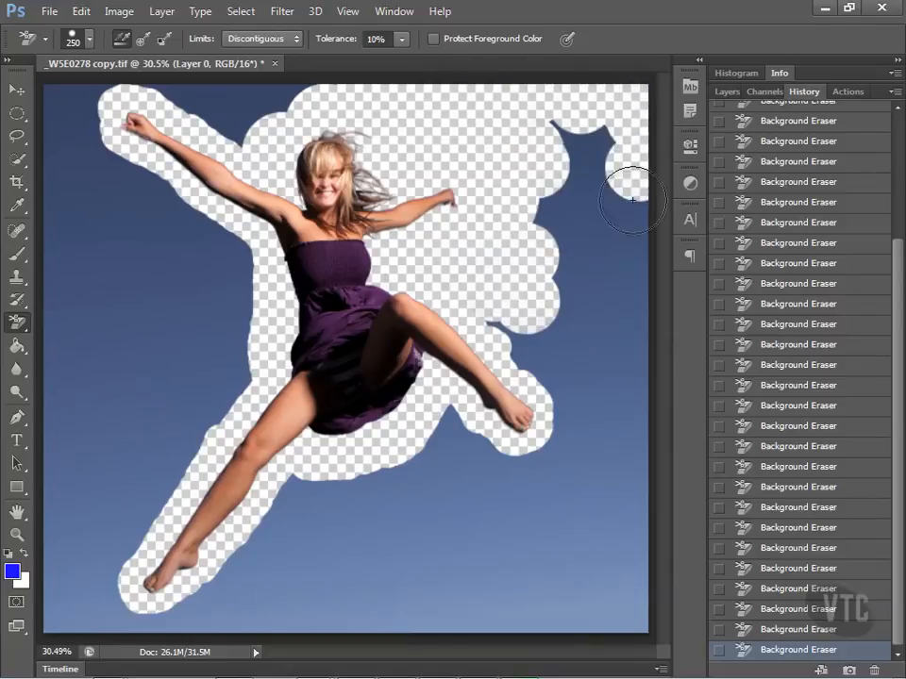
left_click_drag(633, 198, 638, 488)
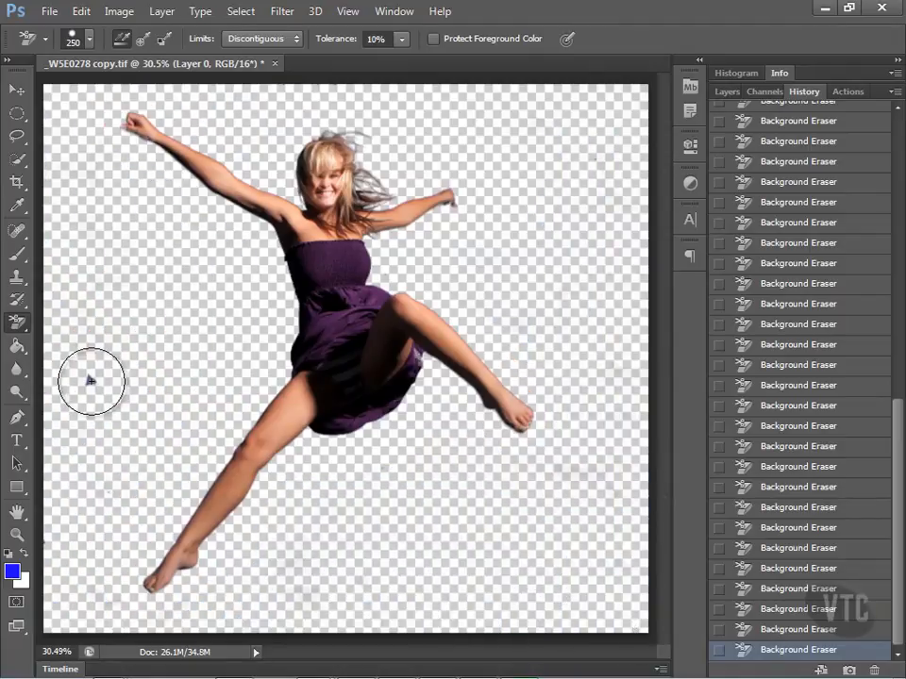
mouse_move(95, 381)
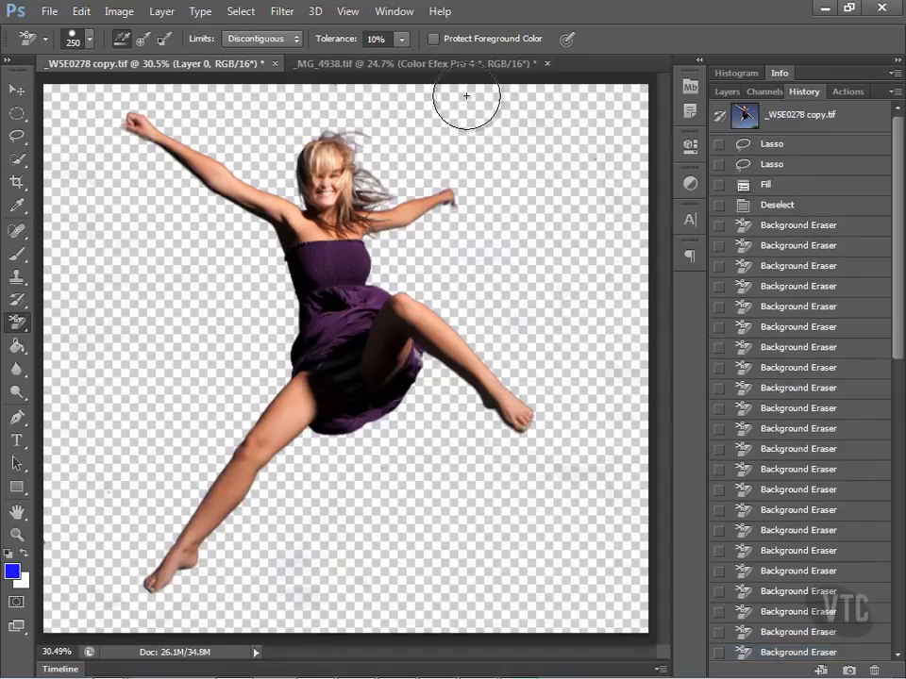
- Check Image Size for the sky photo and the woman photo, cancelling both without changes
left_click(430, 64)
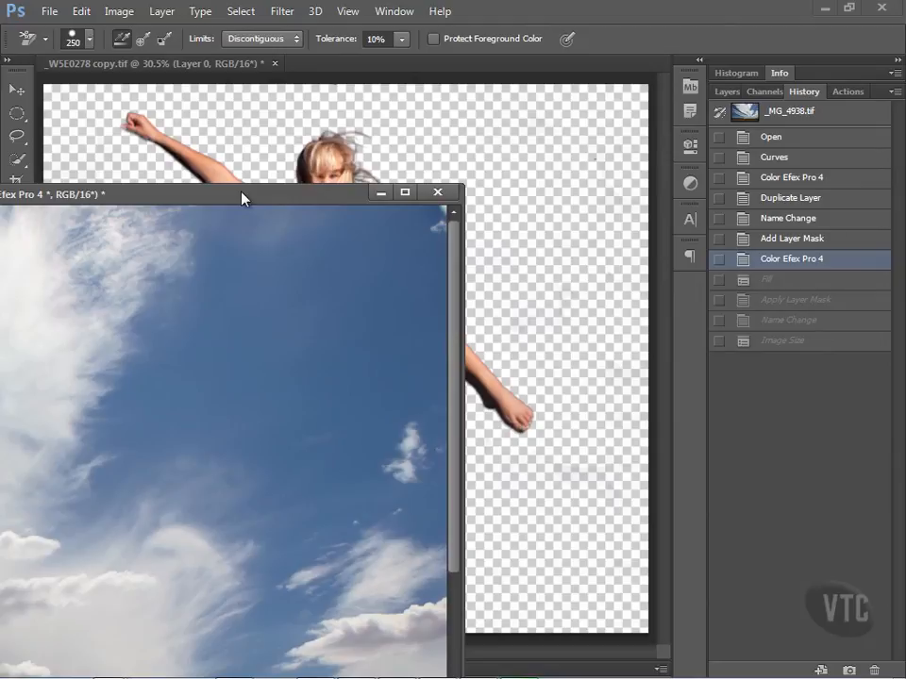
mouse_move(121, 12)
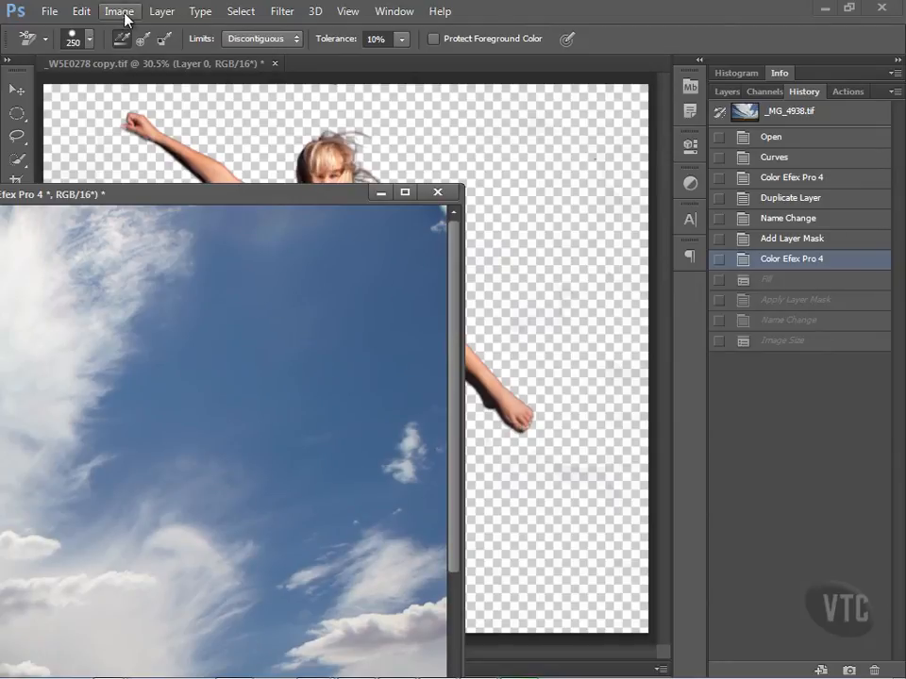
left_click(119, 11)
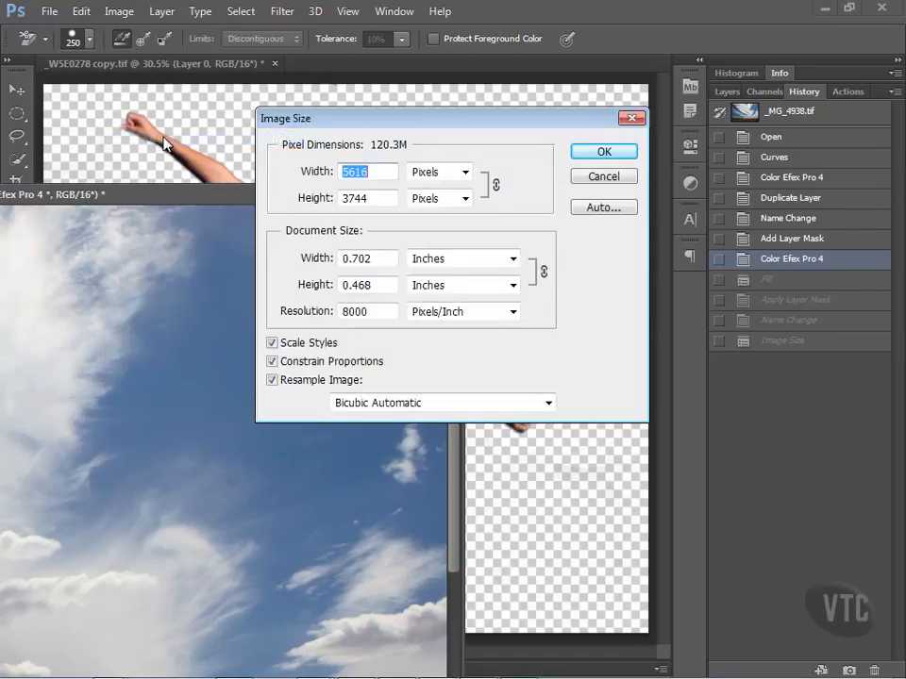
mouse_move(604, 177)
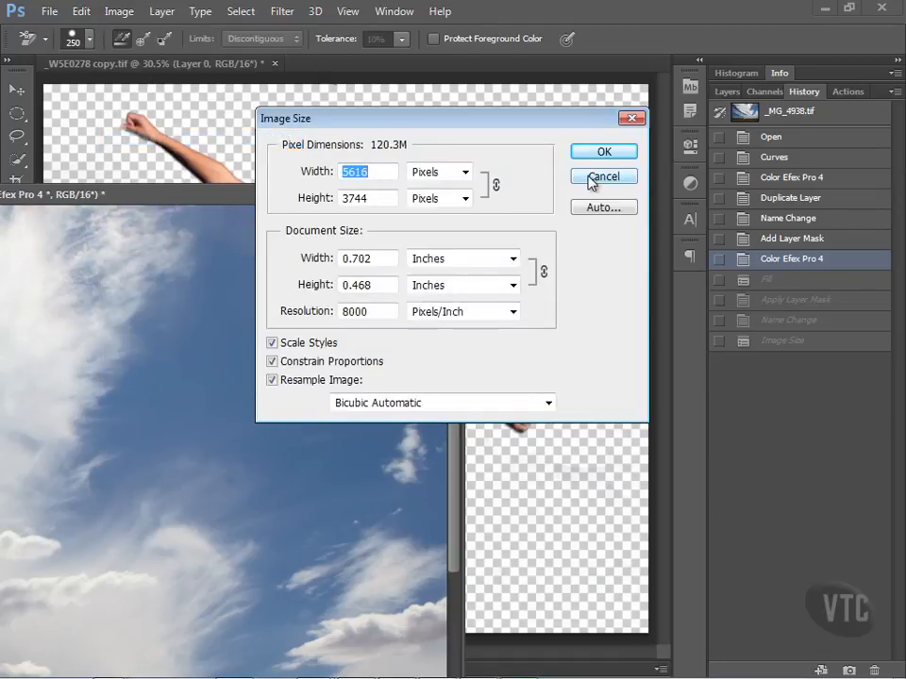
left_click(604, 178)
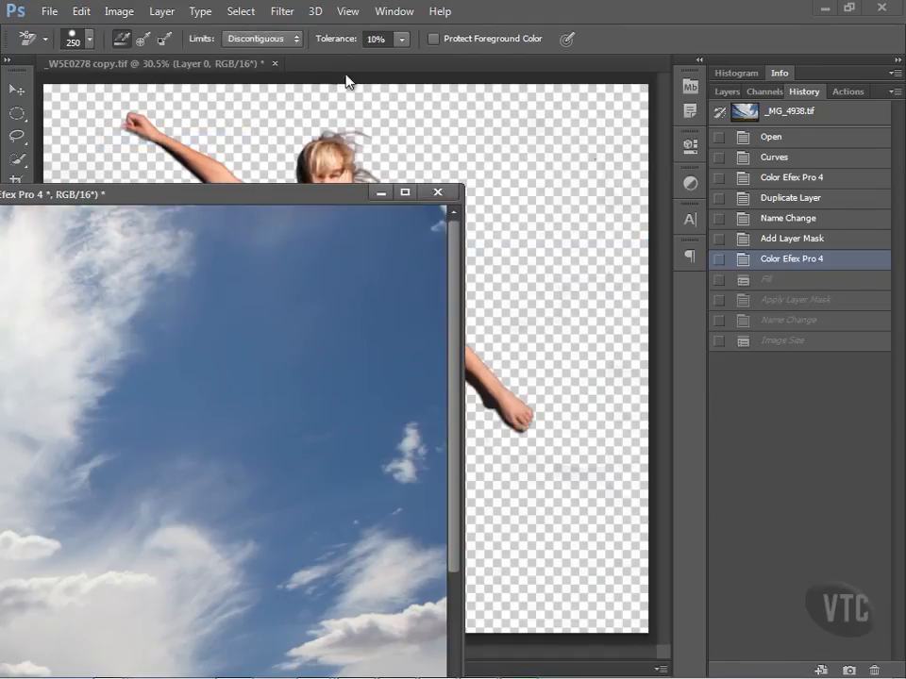
left_click(119, 11)
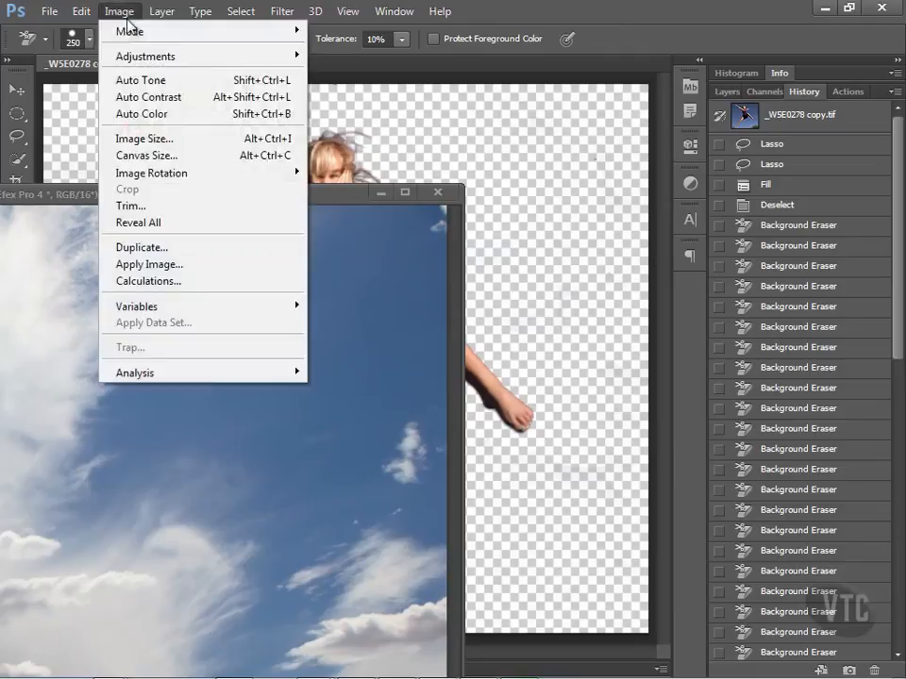
left_click(143, 138)
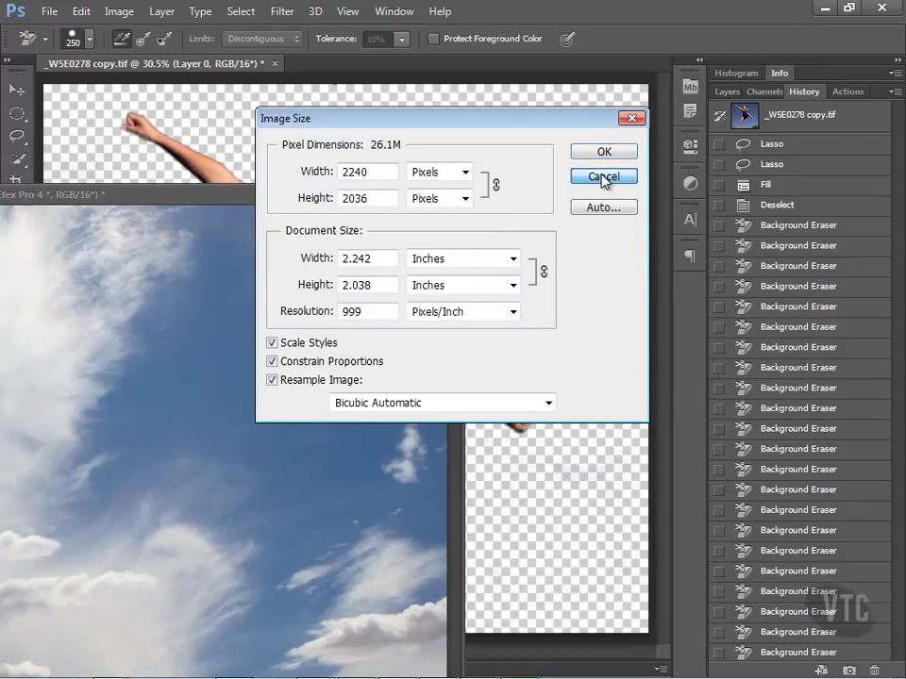
left_click(602, 177)
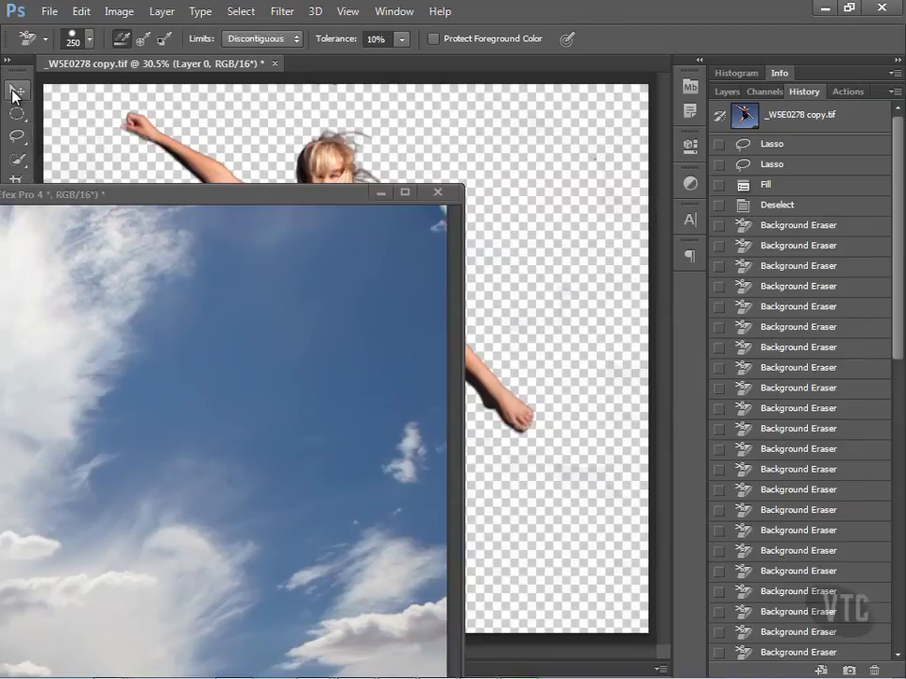
- Switch to the Move tool and make the woman's cutout layer active
left_click(15, 90)
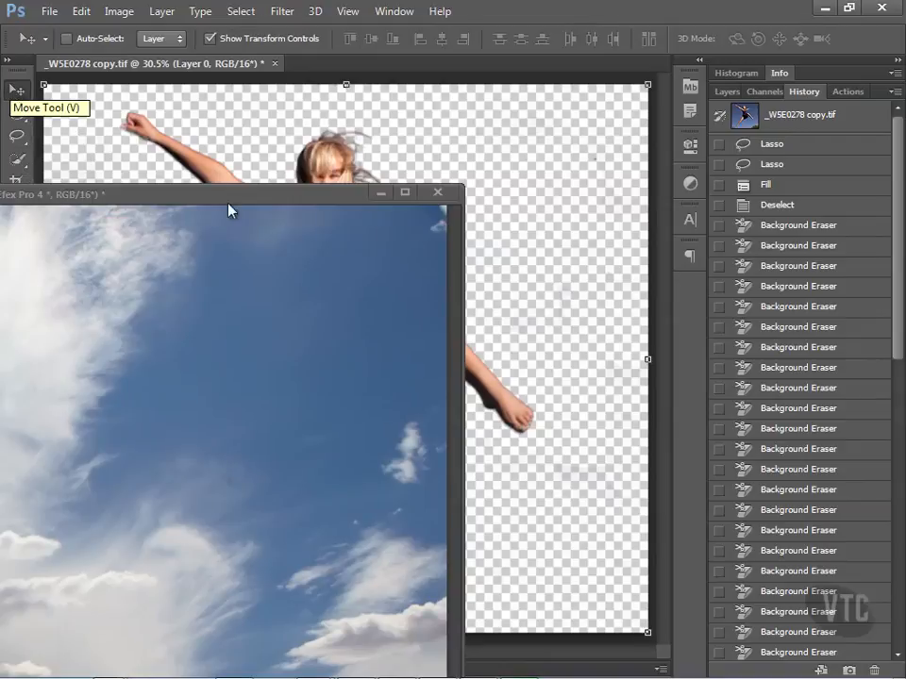
mouse_move(300, 287)
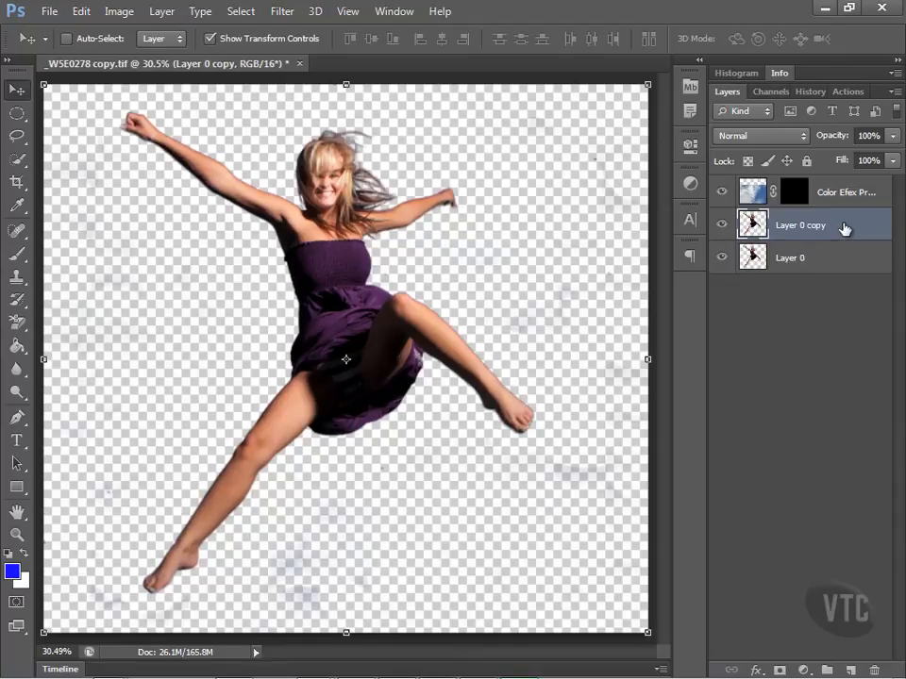
left_click(792, 192)
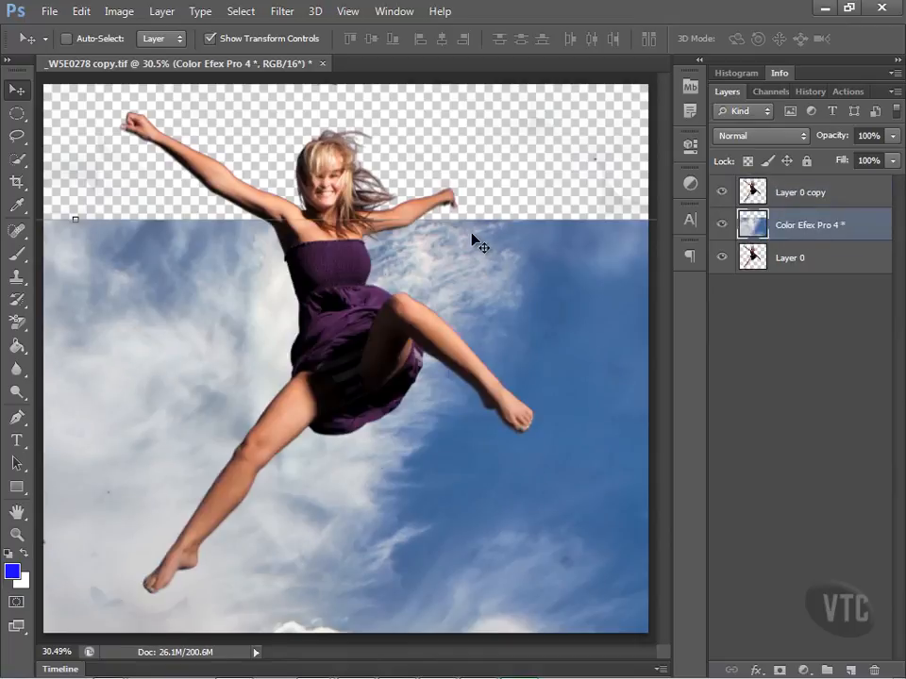
mouse_move(483, 336)
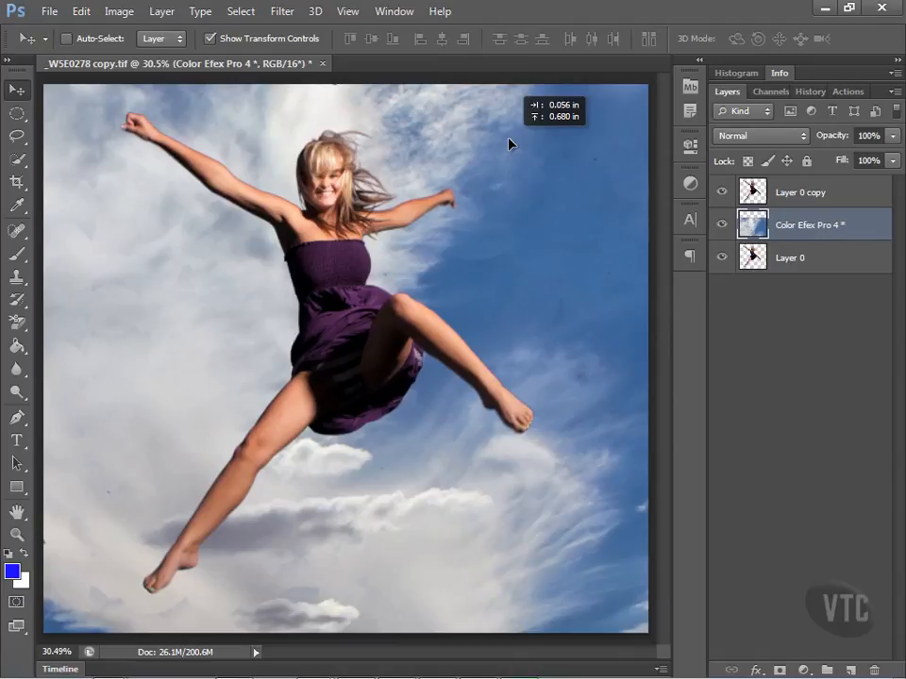
mouse_move(541, 168)
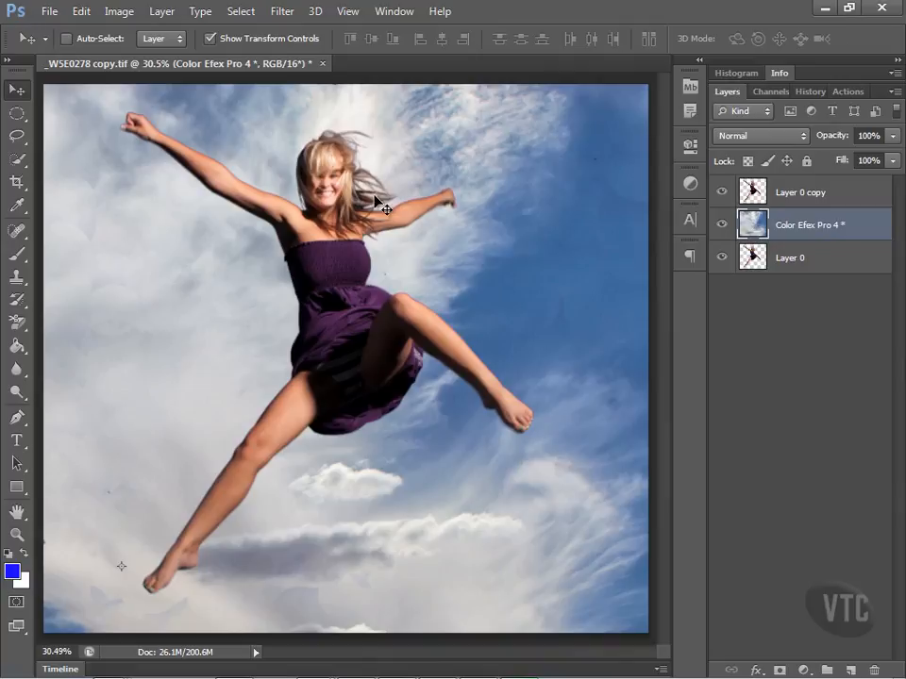
mouse_move(363, 197)
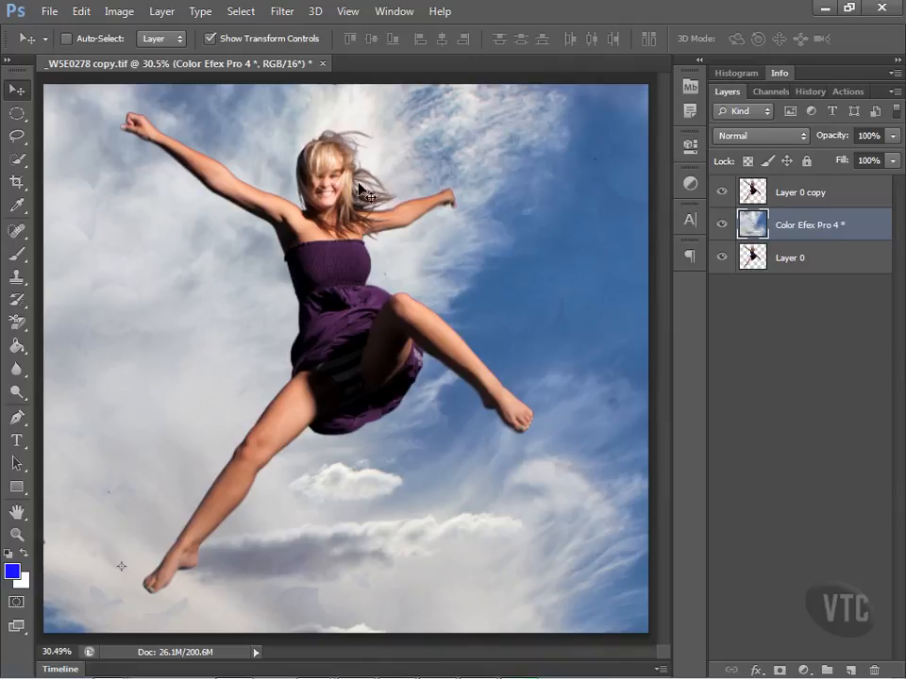
mouse_move(366, 206)
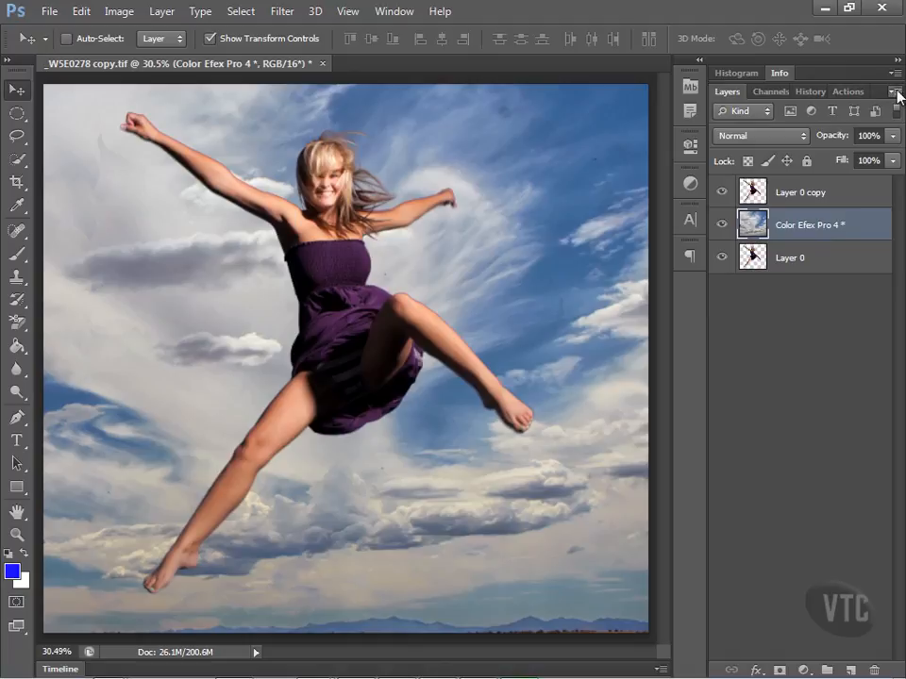
- Flatten all layers into a single background via the Layers panel menu
left_click(894, 91)
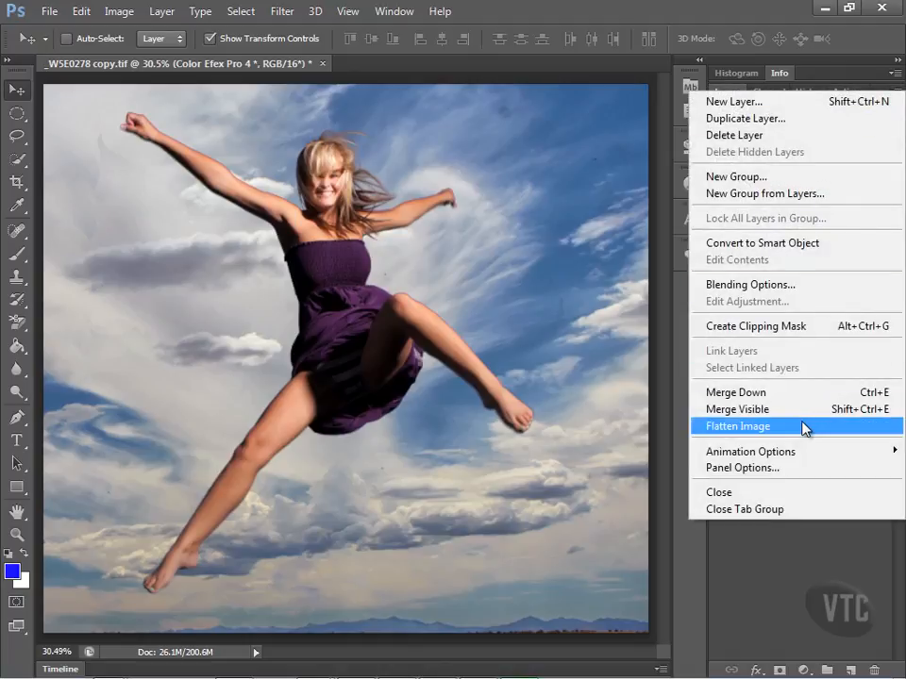
left_click(738, 427)
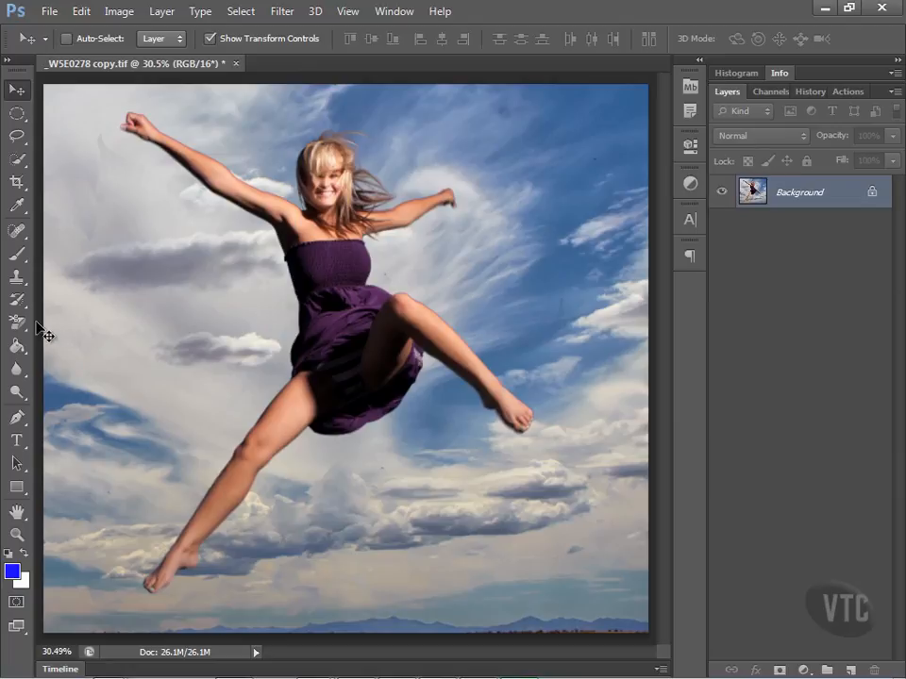
mouse_move(17, 323)
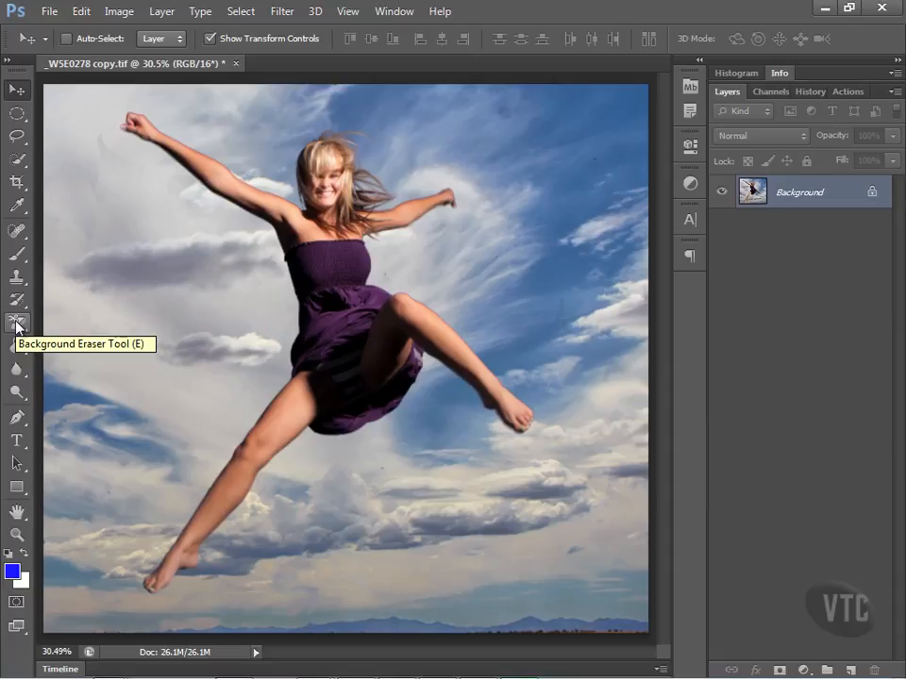